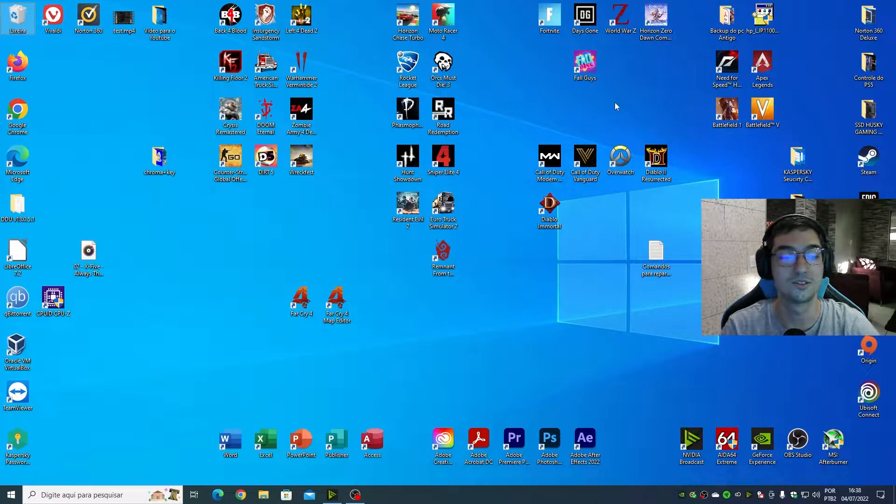
mouse_move(533, 288)
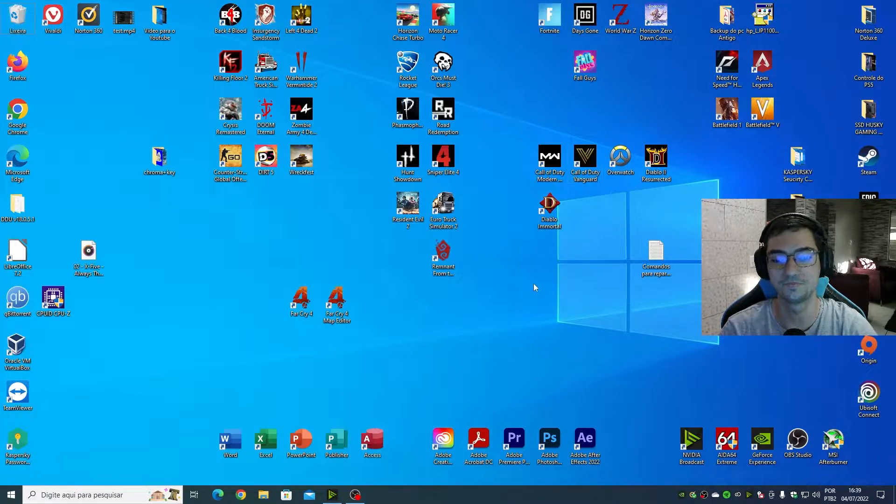
mouse_move(292, 382)
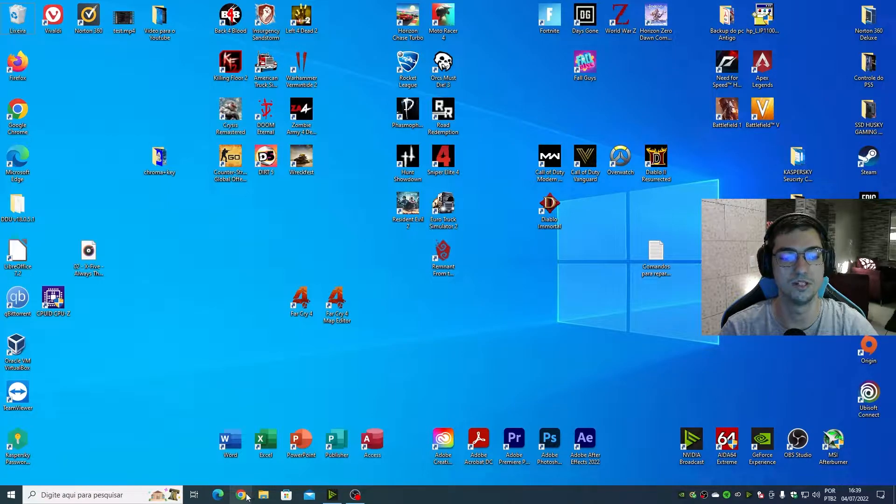
- Search Google in Chrome for 'windows media creation tool'
left_click(240, 494)
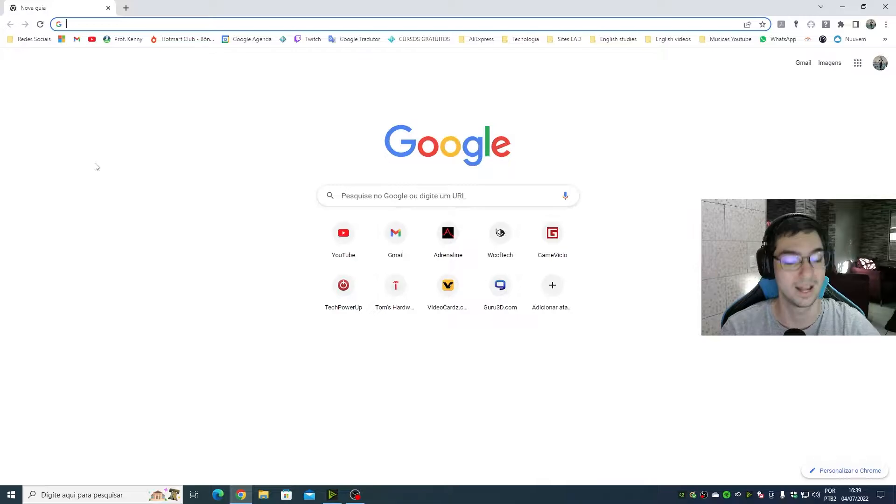
type("windows")
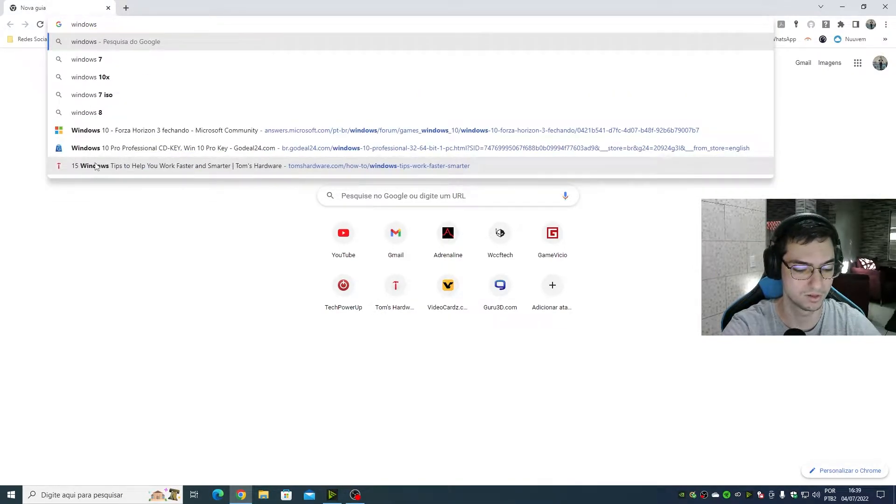
type("medica")
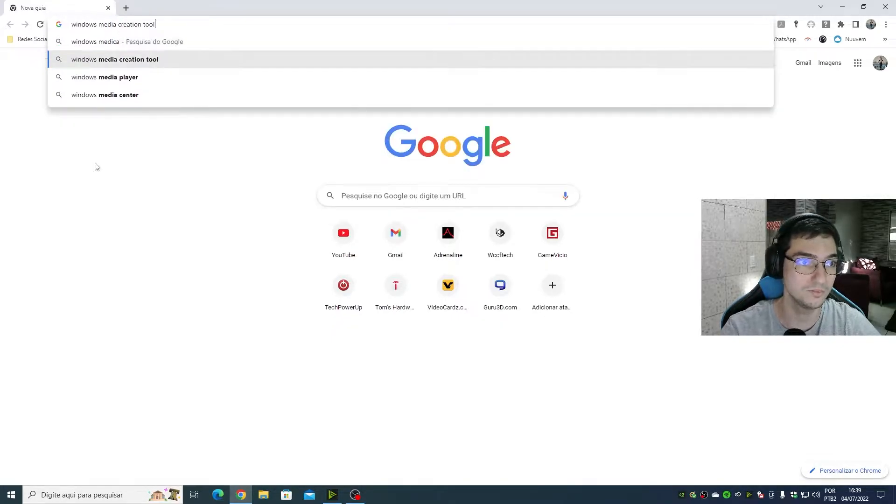
key("Return")
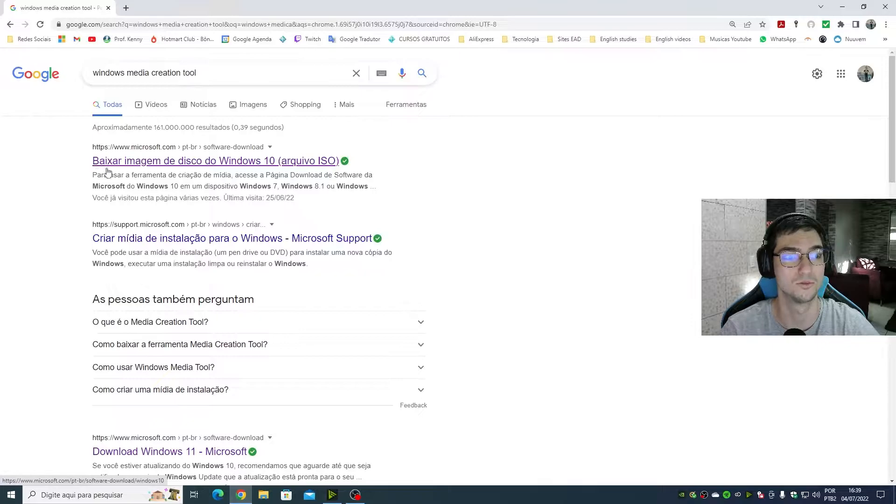
mouse_move(261, 172)
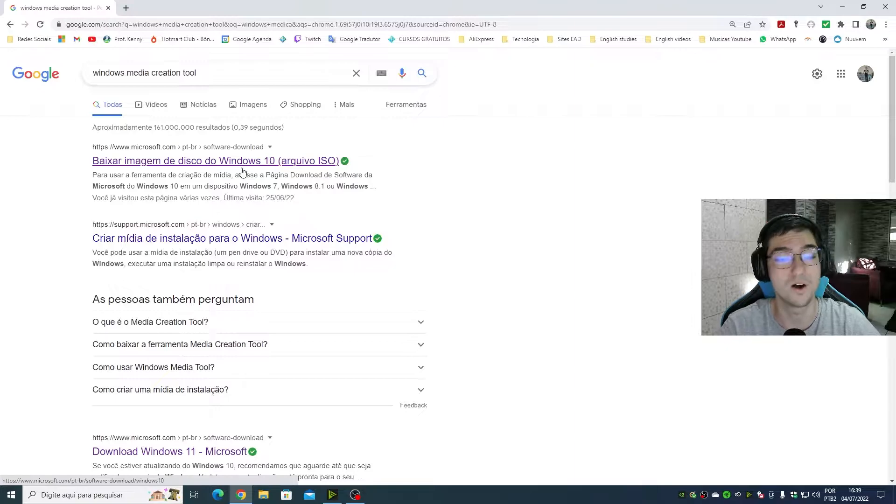
mouse_move(227, 207)
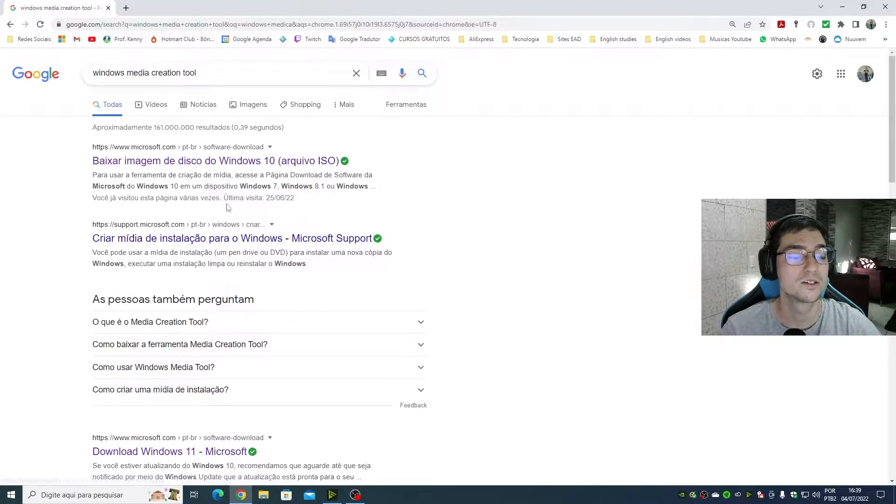
- Refine the query with 'download windows' and go to Microsoft's Windows 10 download page
double_click(177, 73)
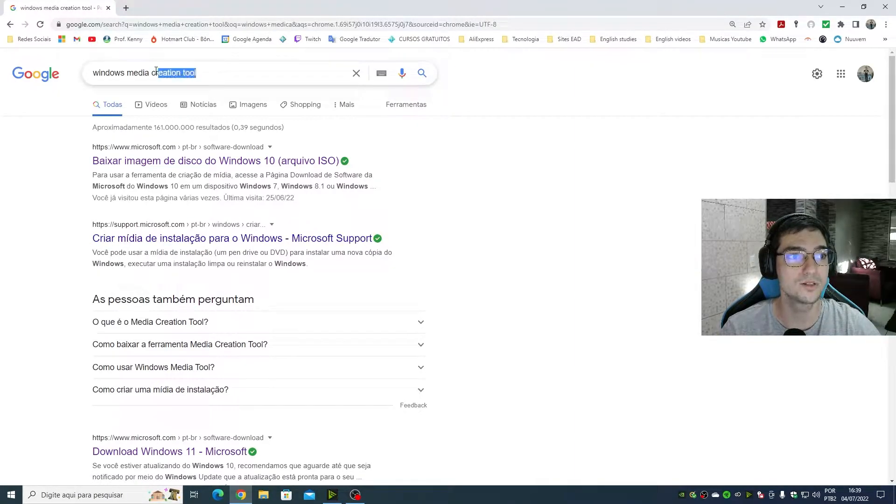
left_click(37, 207)
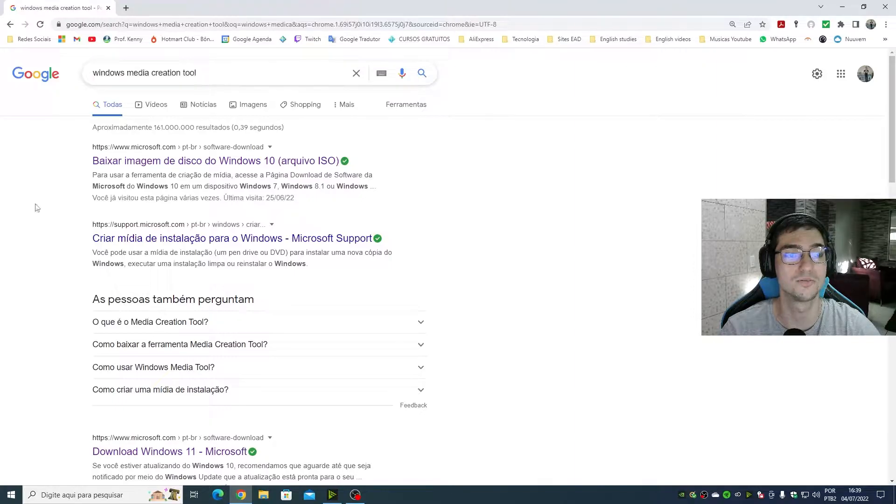
mouse_move(181, 161)
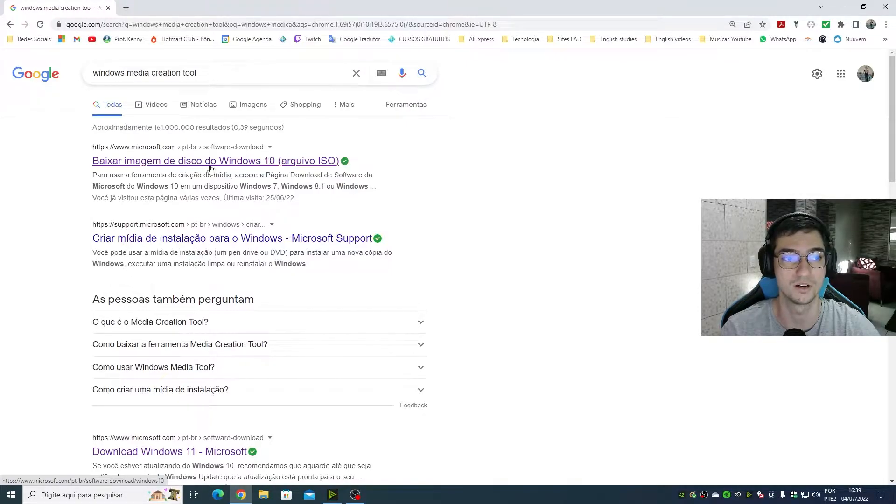
mouse_move(223, 159)
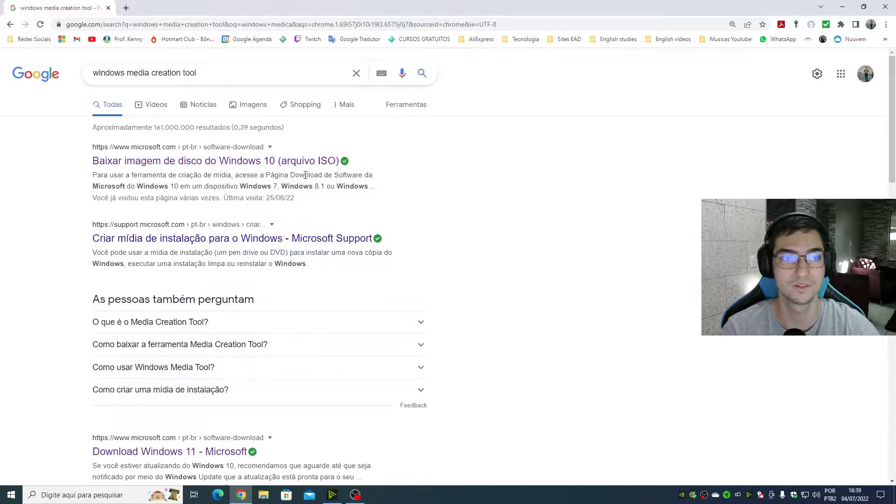
type("wi")
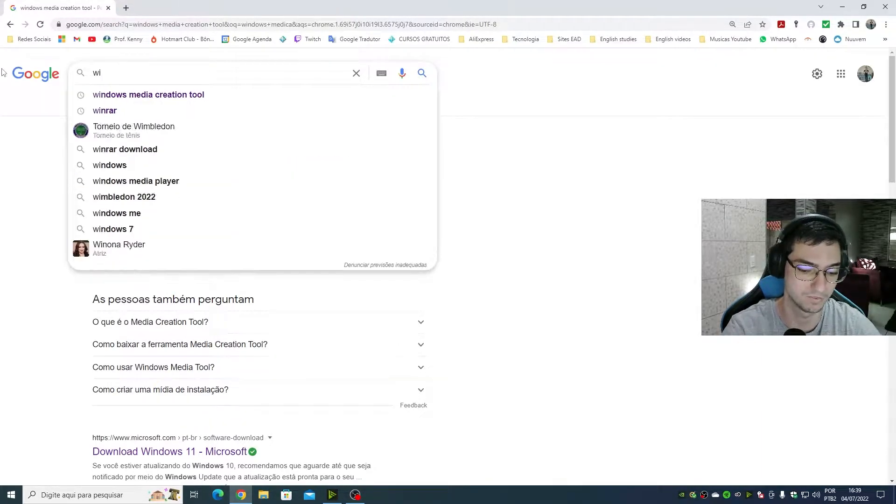
type("down")
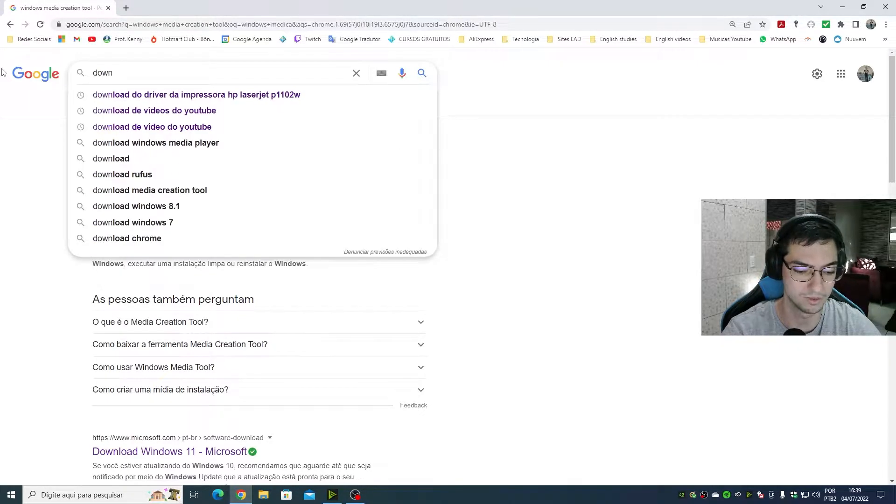
type("load")
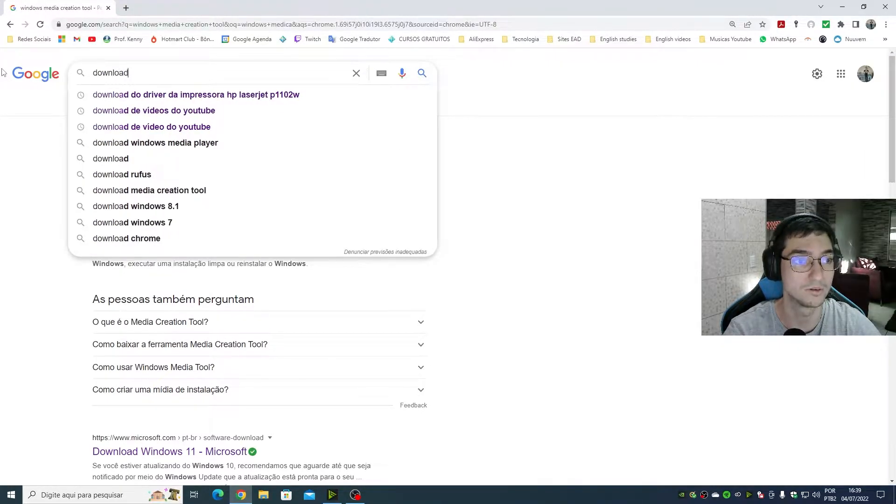
type("windows")
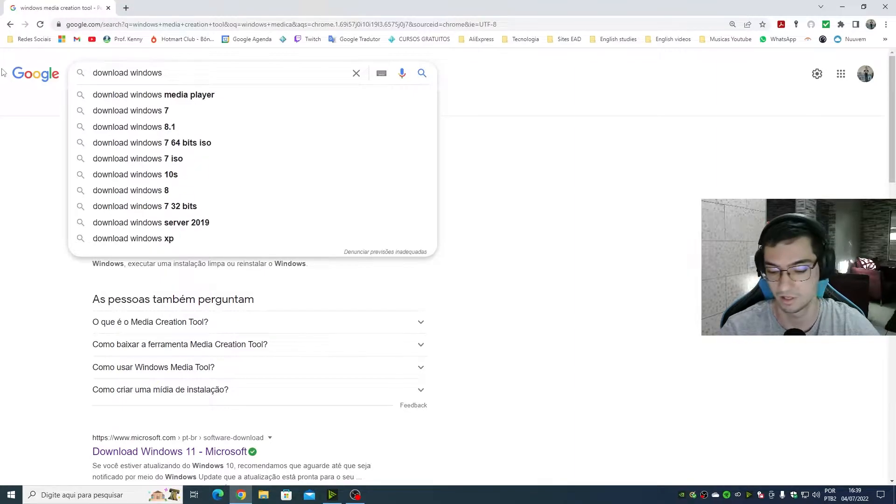
left_click(131, 175)
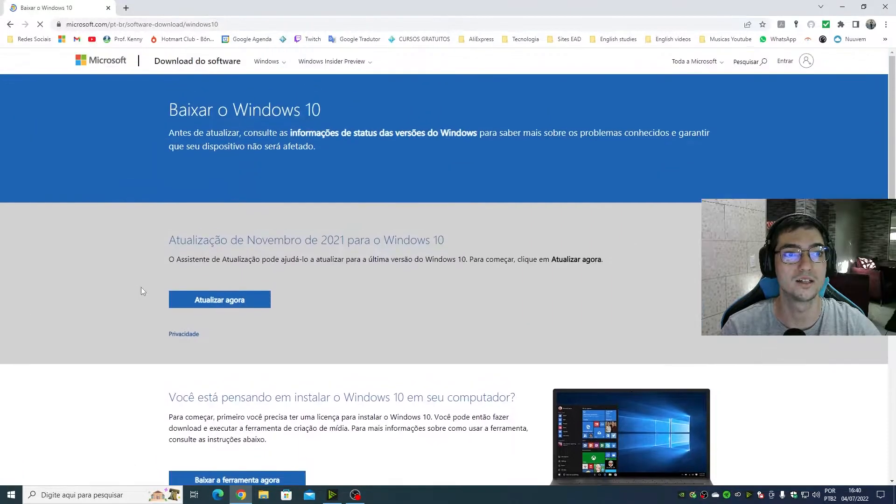
- Download MediaCreationTool21H2.exe via 'Baixar ferramenta agora' on the Microsoft page
scroll("down", 3)
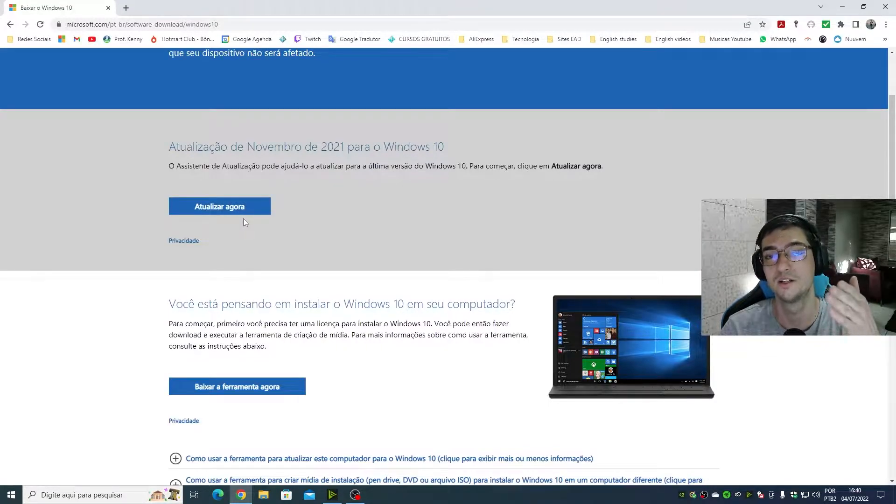
scroll("down", 3)
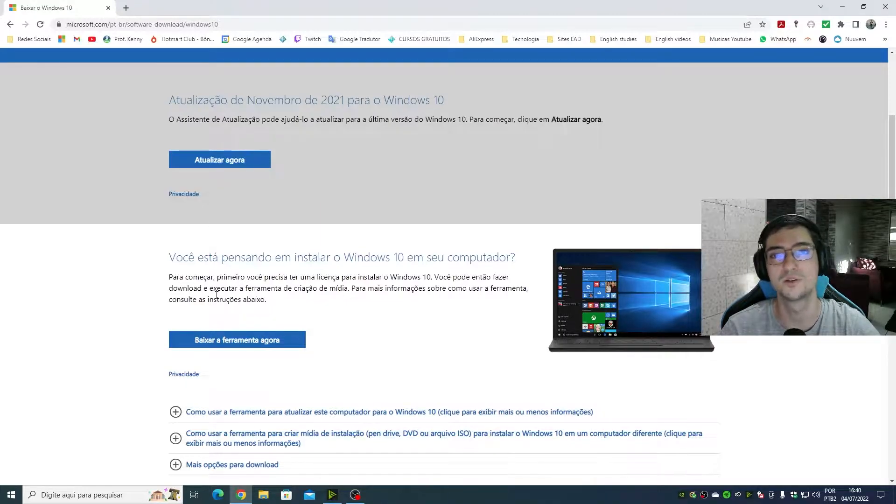
scroll("down", 3)
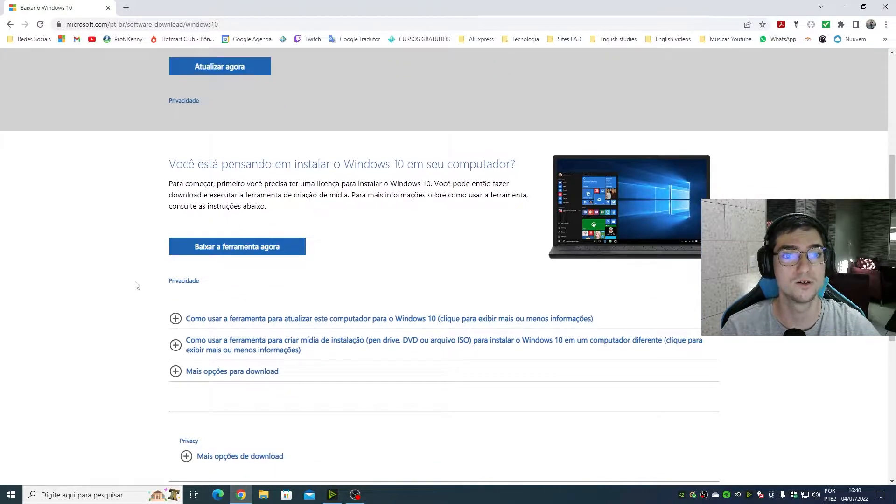
scroll("up", 3)
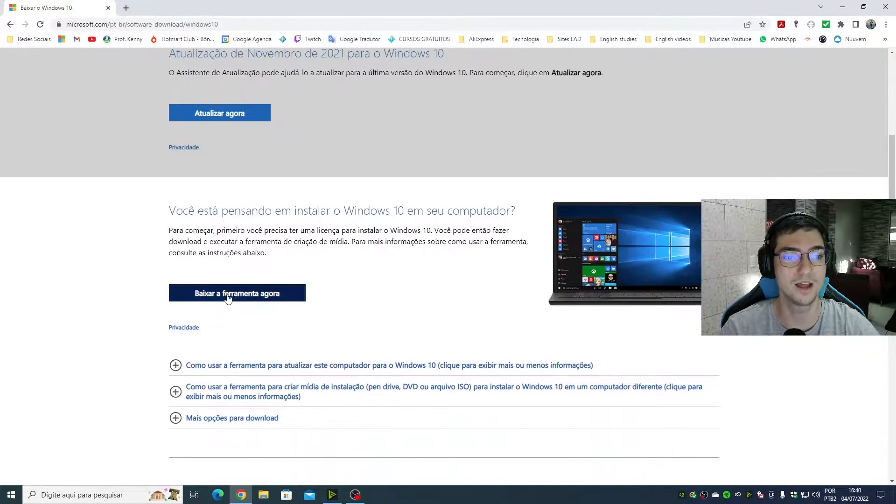
left_click(236, 293)
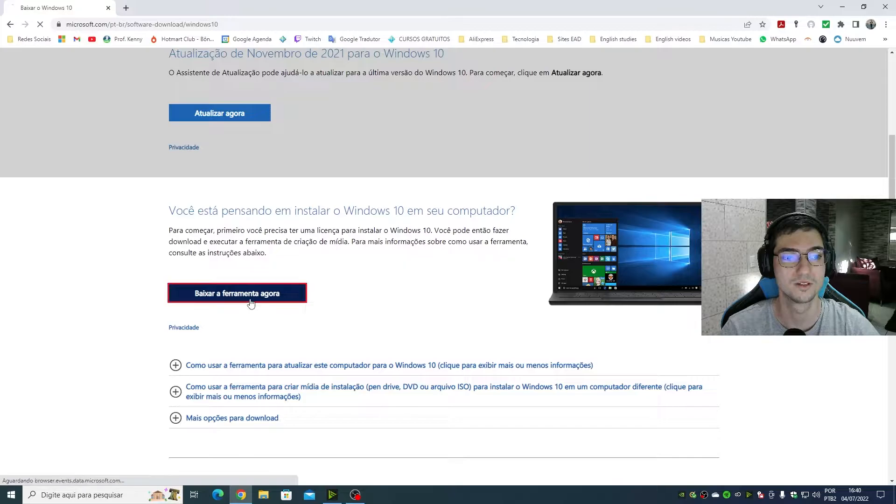
left_click(236, 293)
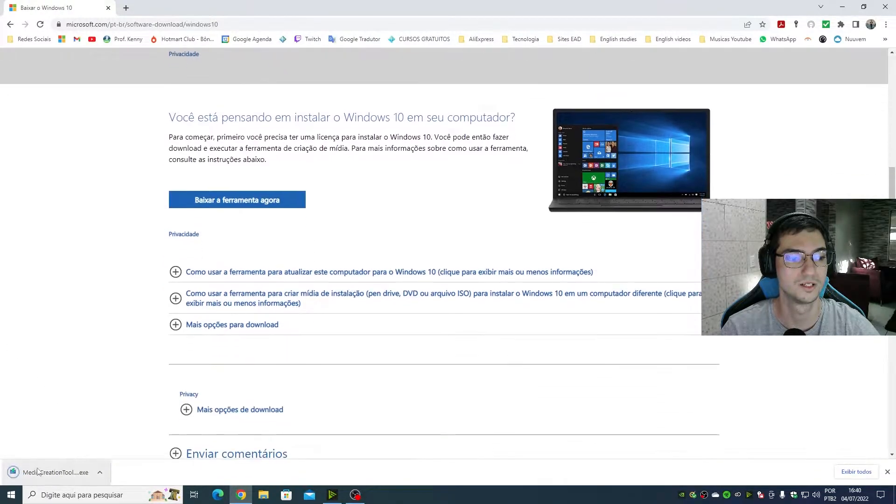
mouse_move(82, 456)
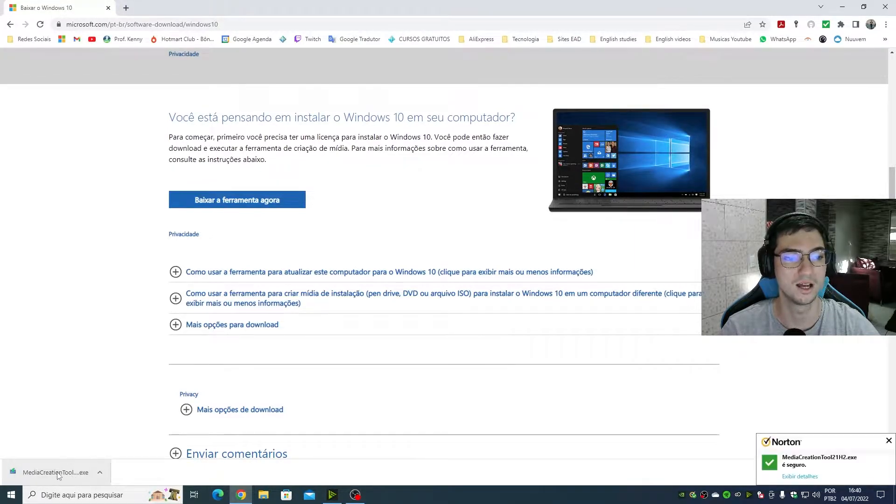
mouse_move(55, 472)
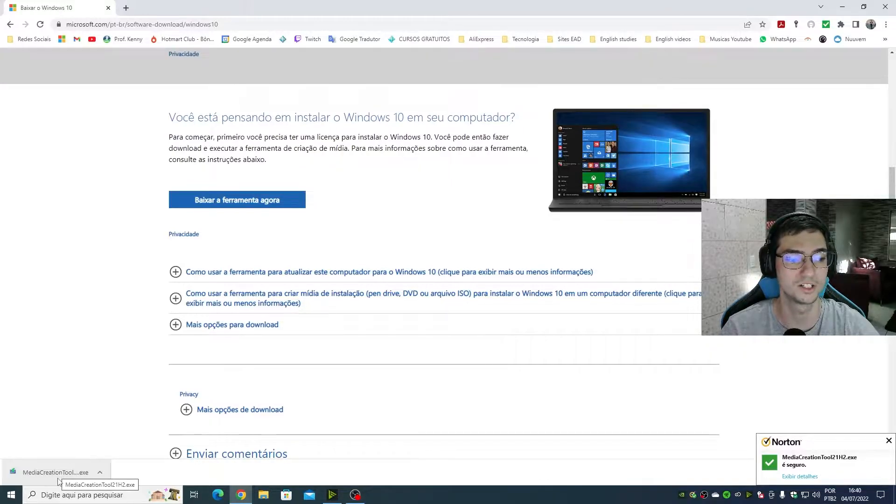
- Run the downloaded Media Creation Tool and decline Norton's scan of the USB drive
left_click(54, 472)
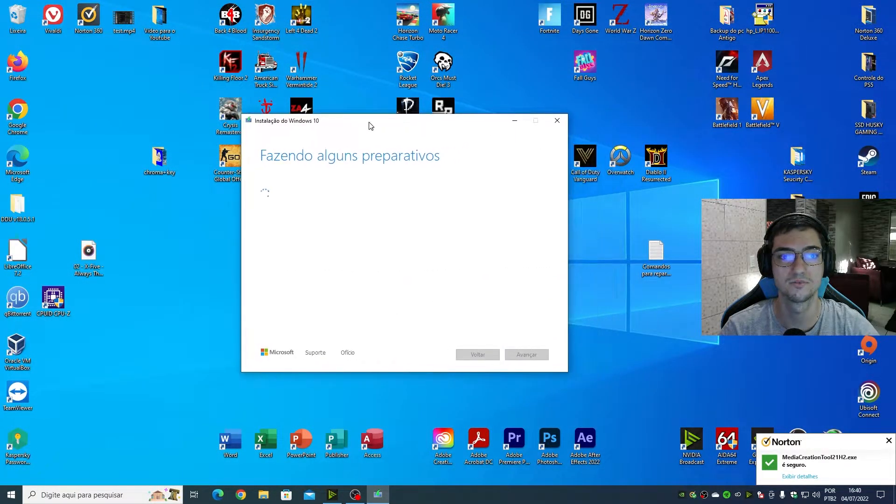
left_click_drag(369, 120, 374, 109)
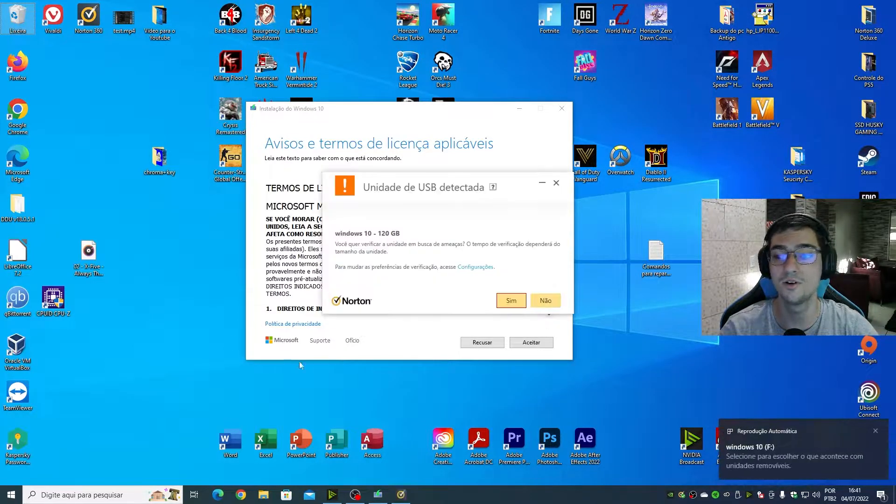
left_click(543, 301)
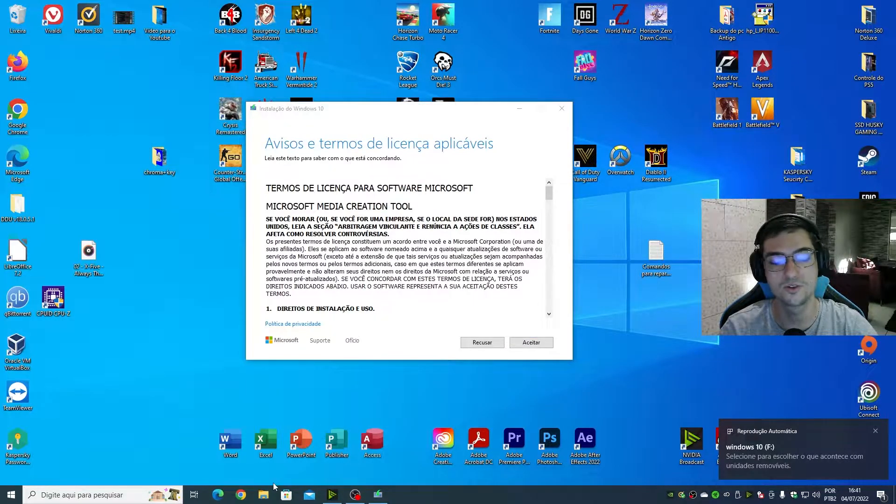
- Show This PC in File Explorer and locate the windows 10 (F:) USB drive
left_click(262, 495)
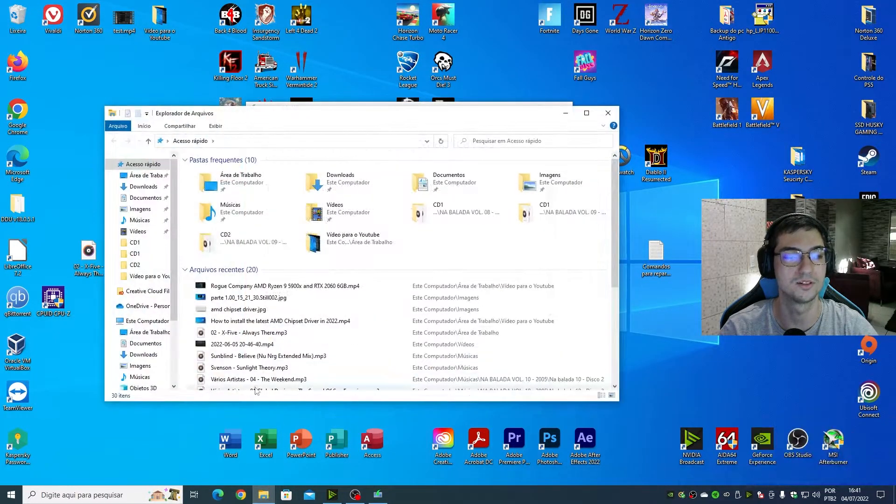
left_click(284, 285)
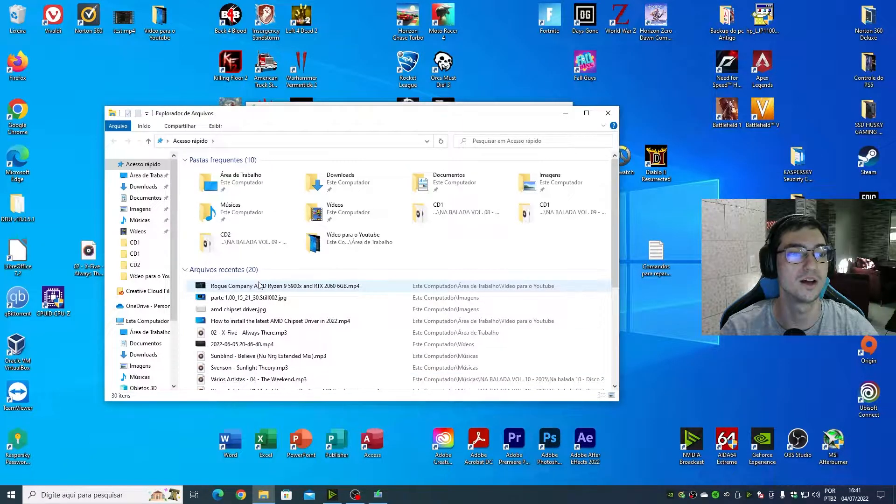
left_click(120, 320)
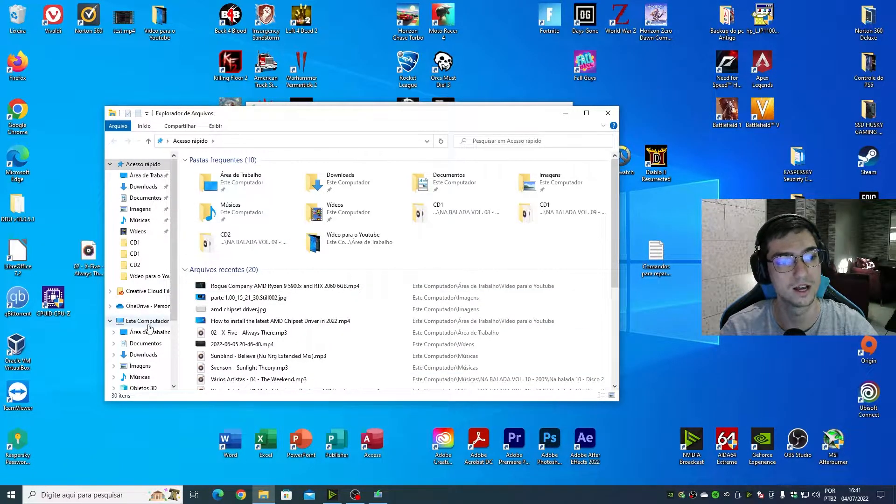
left_click(150, 320)
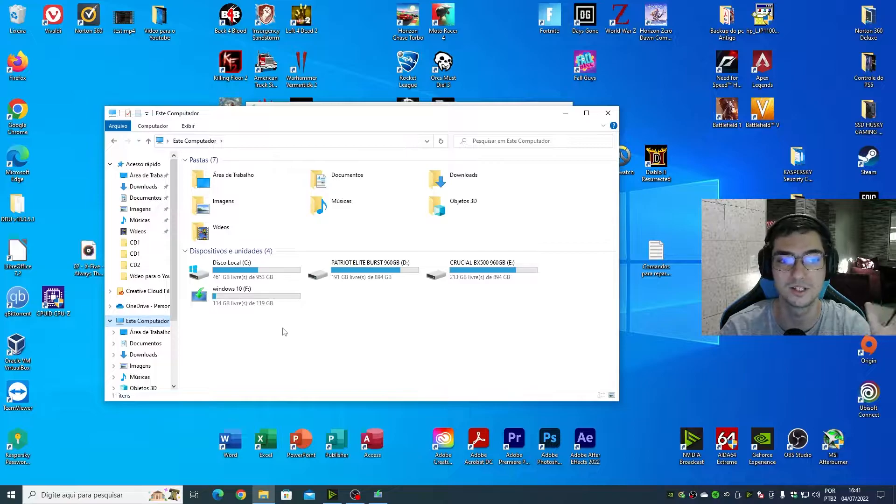
left_click(231, 294)
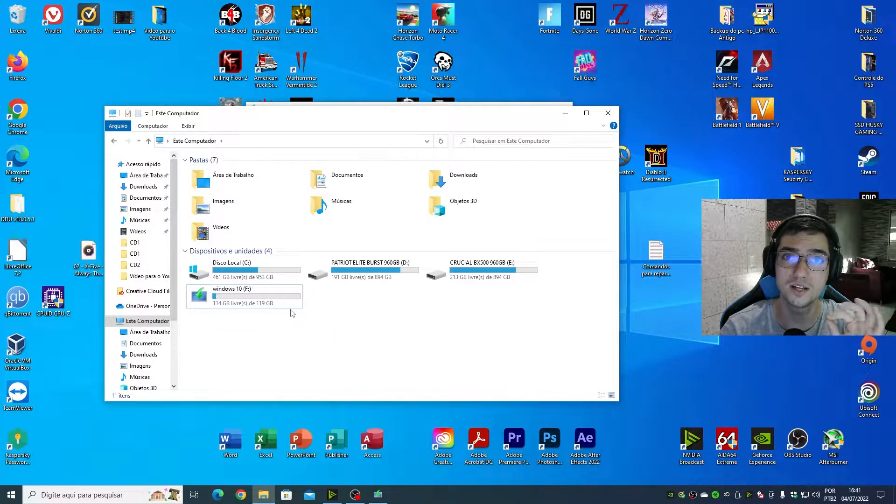
left_click(240, 294)
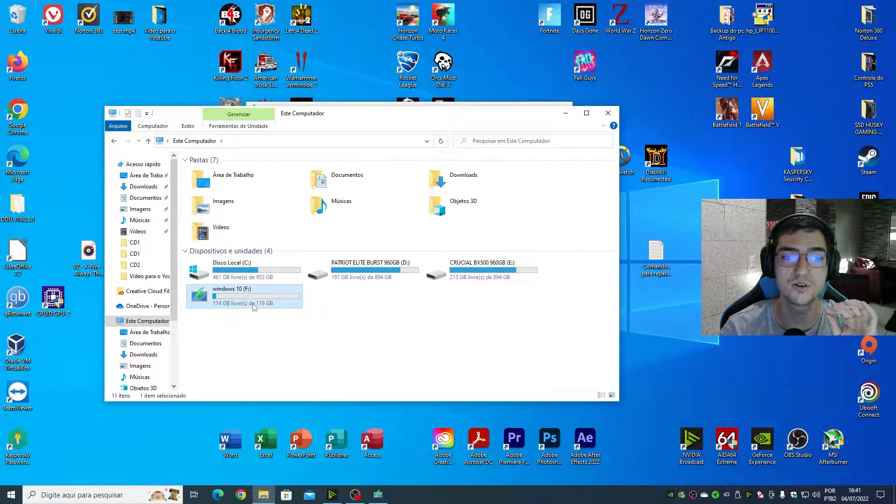
left_click(239, 266)
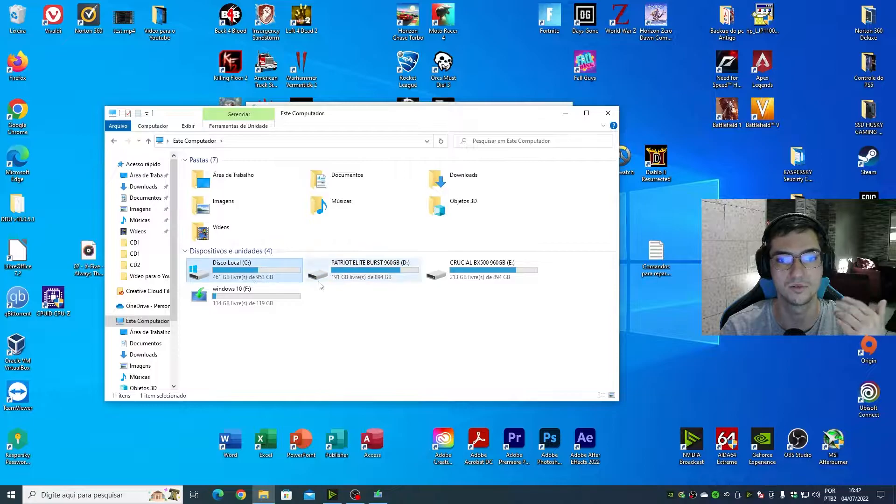
left_click(365, 270)
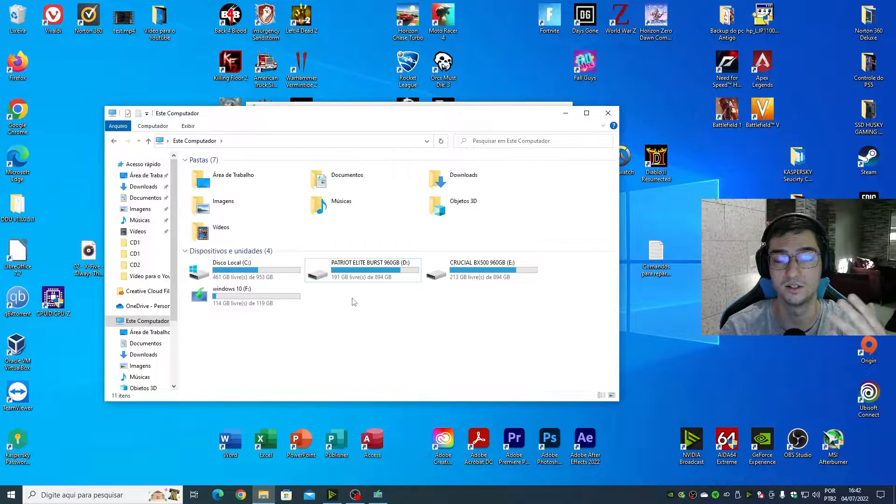
mouse_move(322, 302)
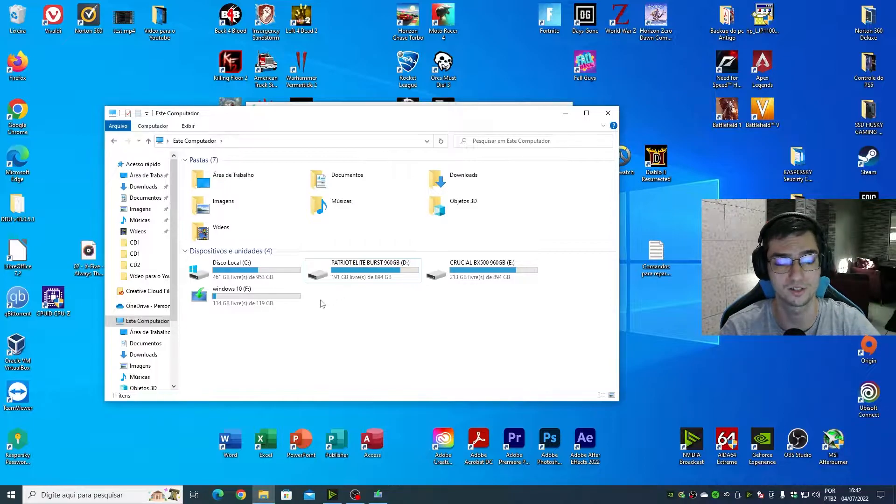
- Bring up the Formatar... dialog for the windows 10 (F:) drive from its context menu
left_click(233, 289)
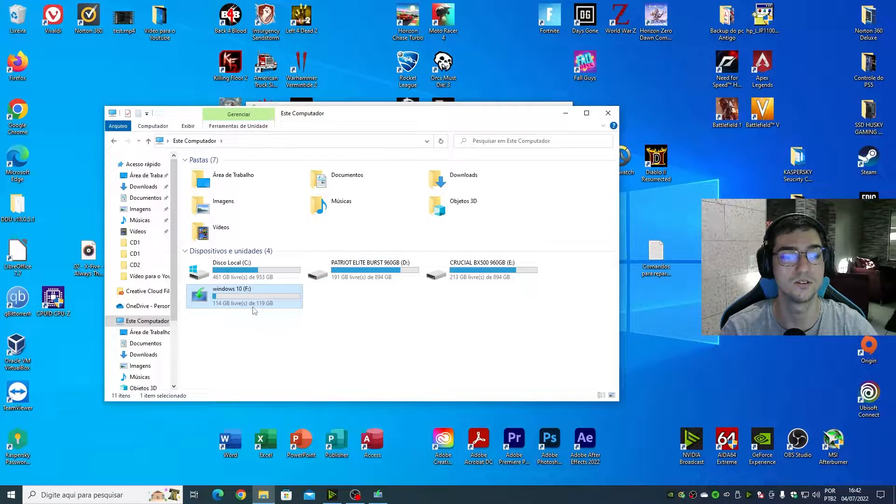
mouse_move(234, 322)
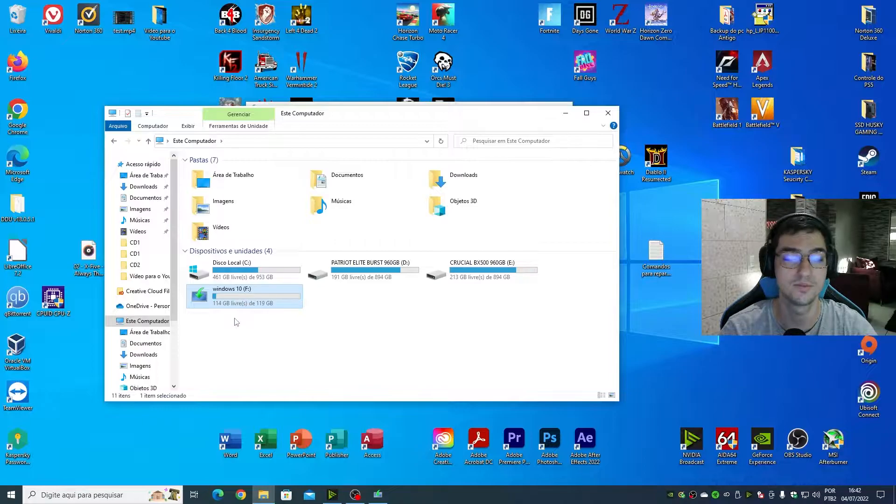
right_click(232, 294)
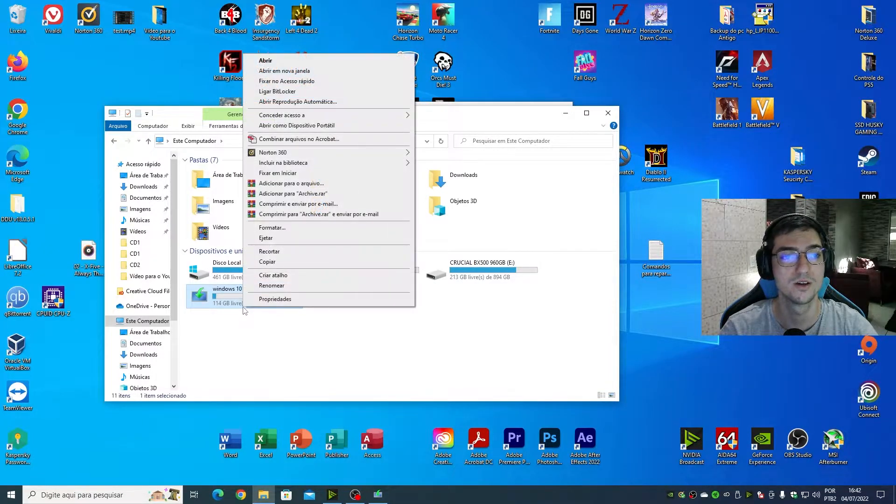
mouse_move(250, 238)
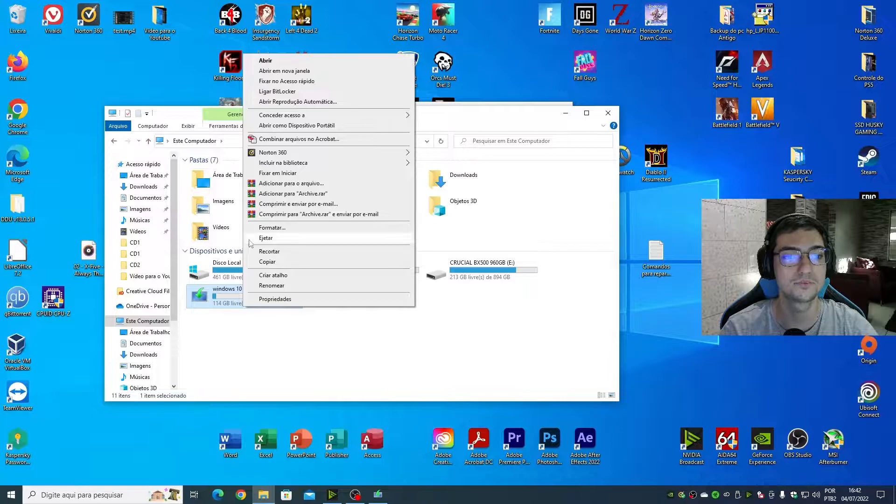
left_click(271, 226)
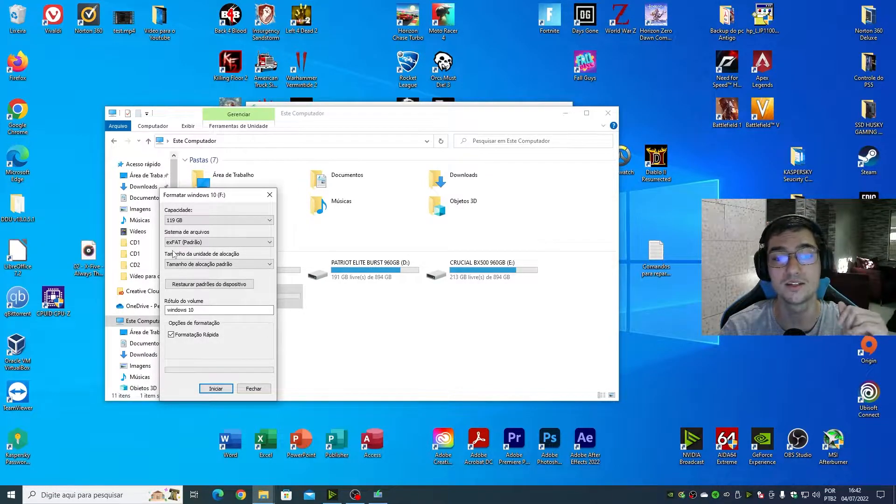
- Quick-format the windows 10 (F:) drive as exFAT, confirm erasing, and view the empty drive
left_click(218, 242)
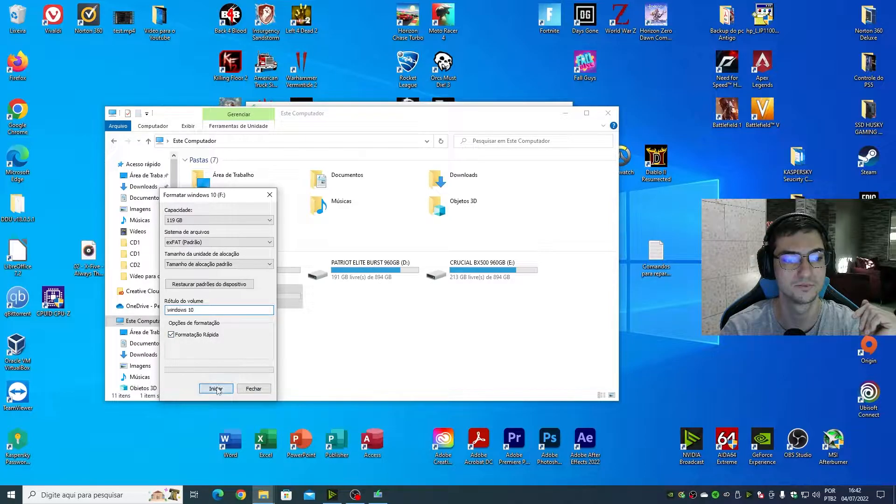
left_click(216, 388)
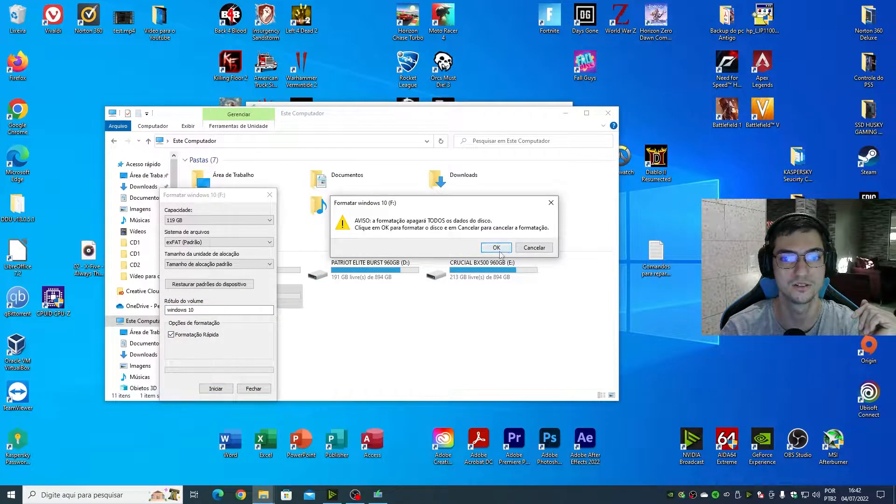
left_click(533, 247)
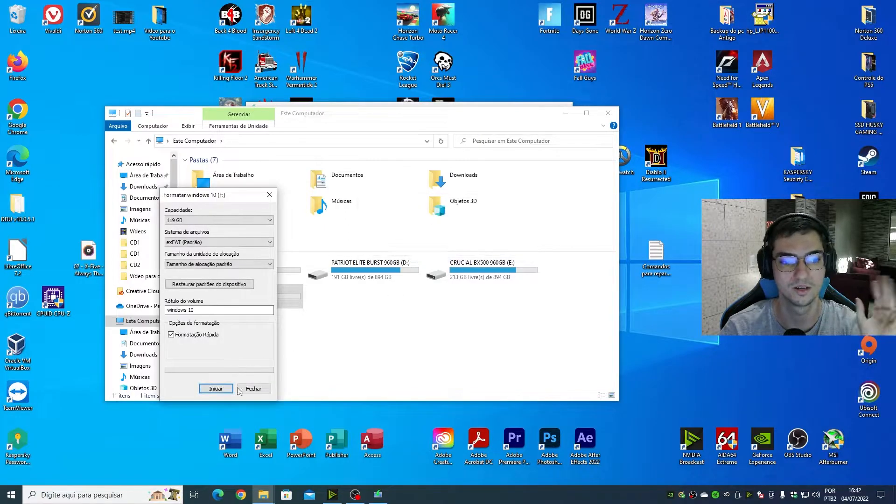
left_click(253, 388)
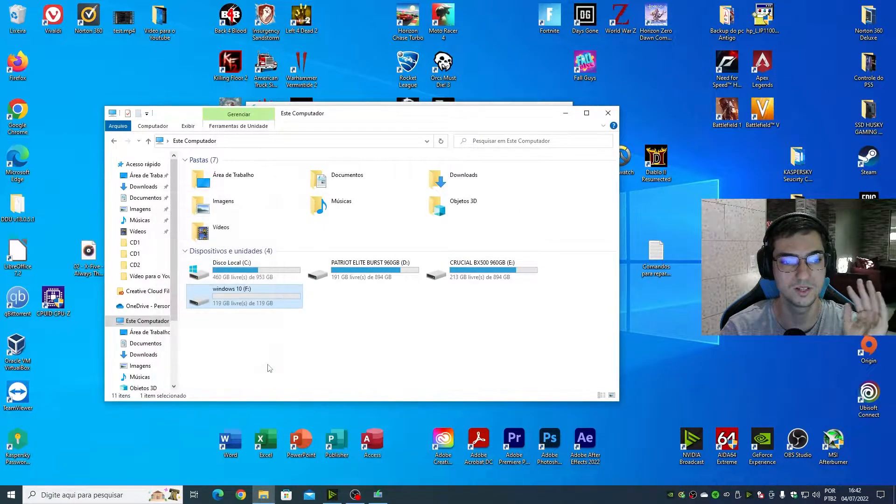
double_click(231, 296)
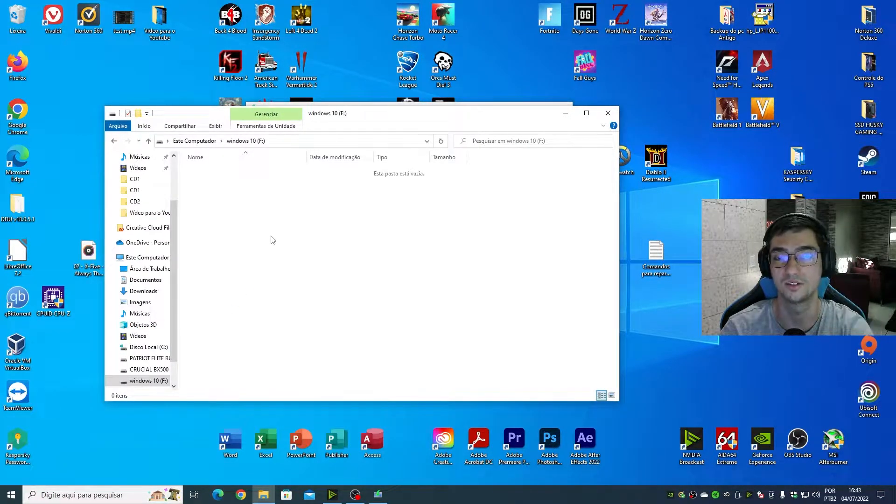
mouse_move(548, 129)
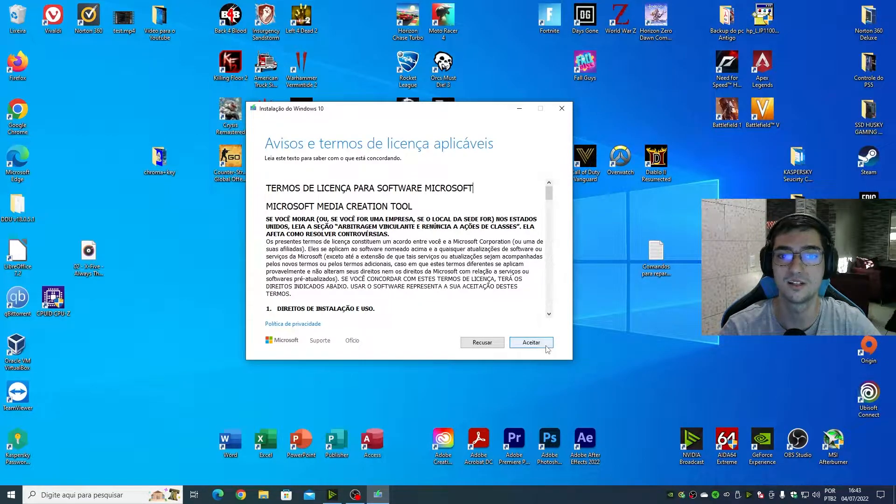
- Accept the Windows 10 setup license terms with Aceitar
left_click(531, 342)
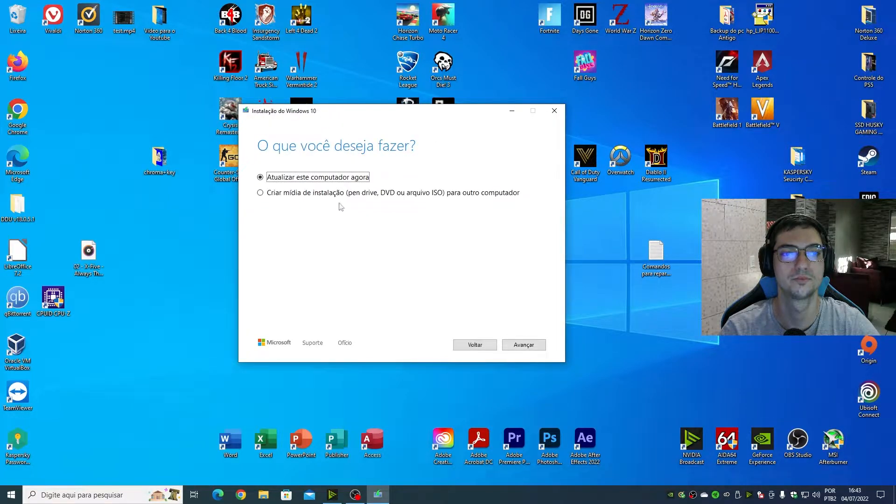
mouse_move(414, 170)
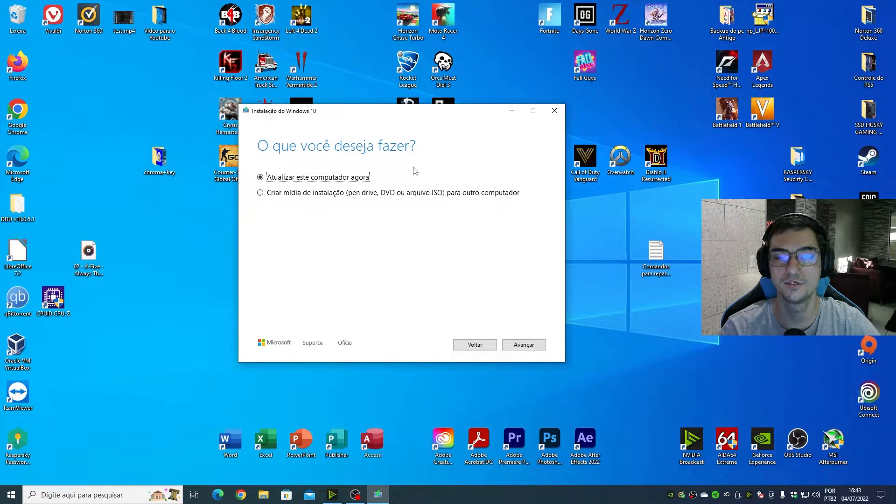
mouse_move(325, 186)
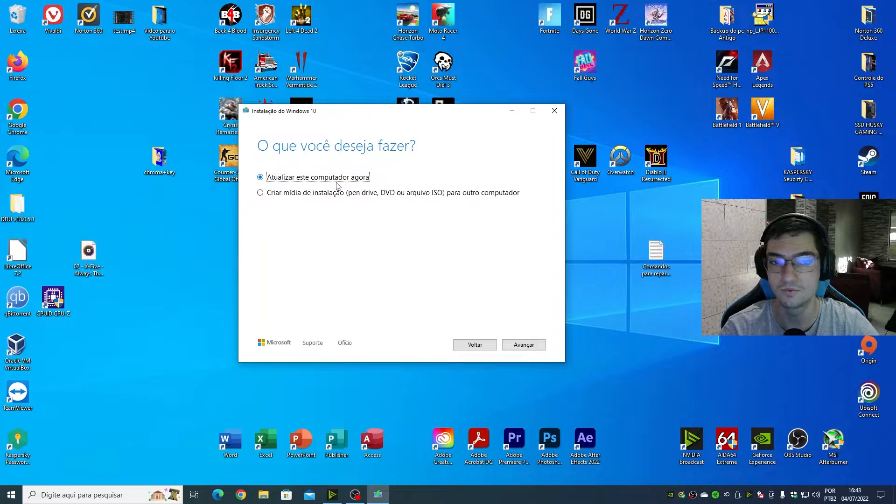
mouse_move(348, 198)
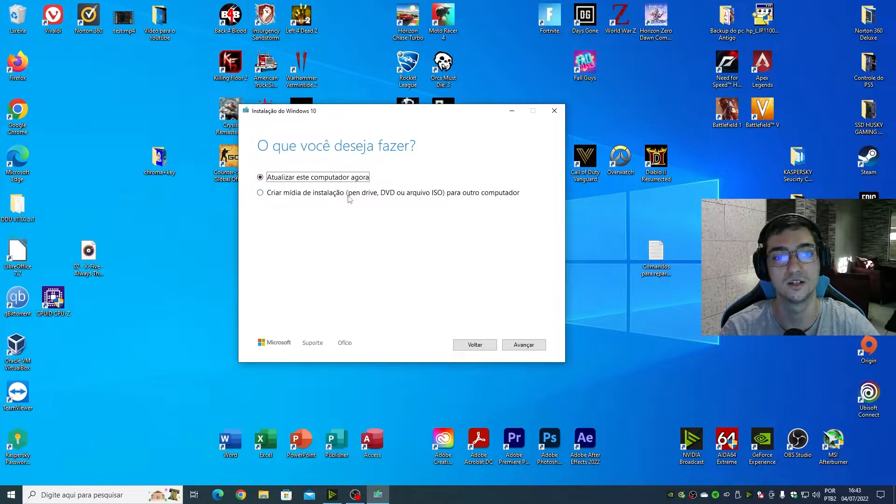
- Choose creating installation media (pen drive, DVD or ISO) for another computer and continue
left_click(260, 192)
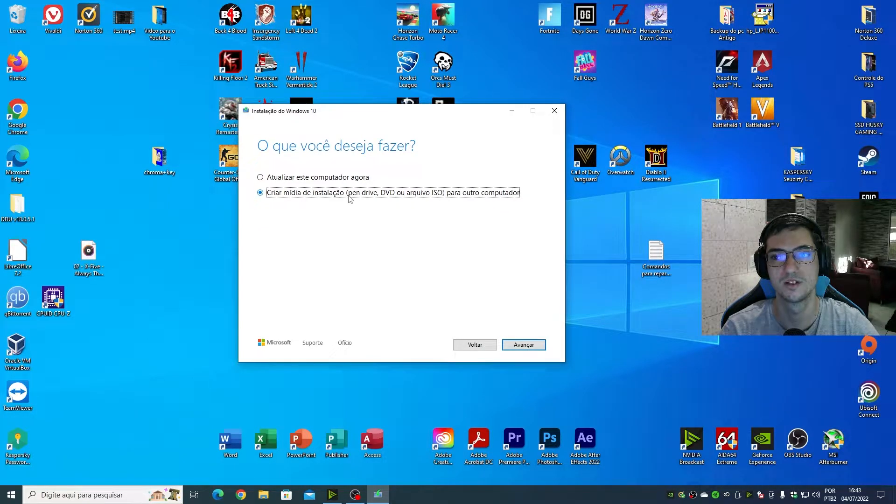
mouse_move(352, 221)
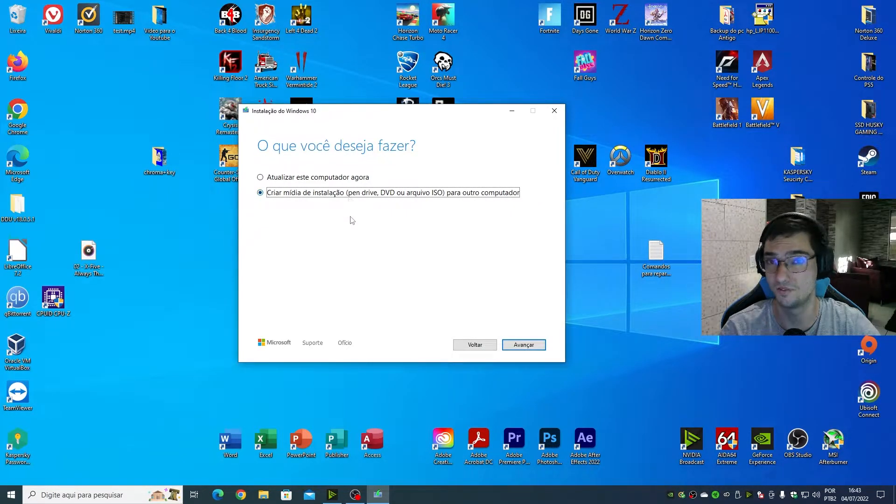
mouse_move(258, 213)
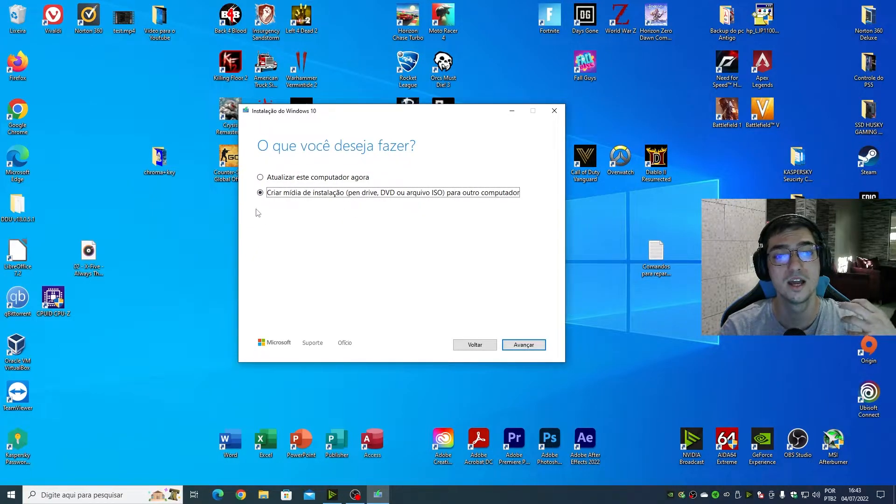
mouse_move(302, 237)
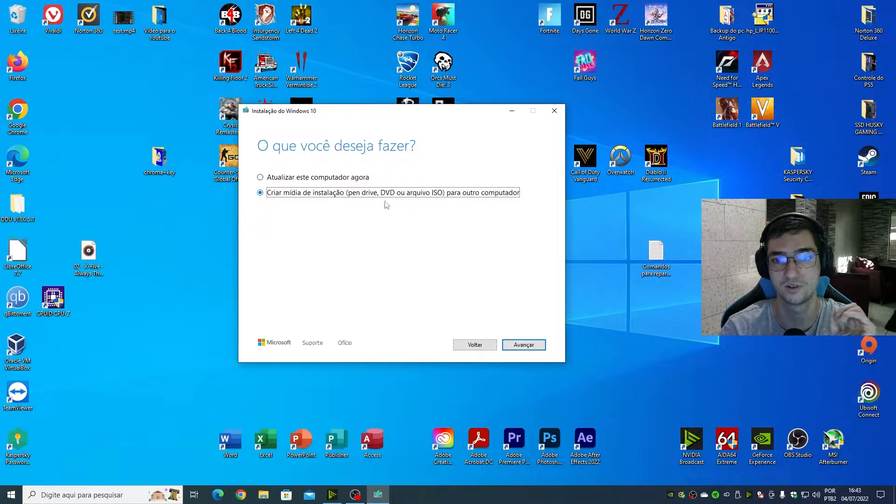
left_click(522, 344)
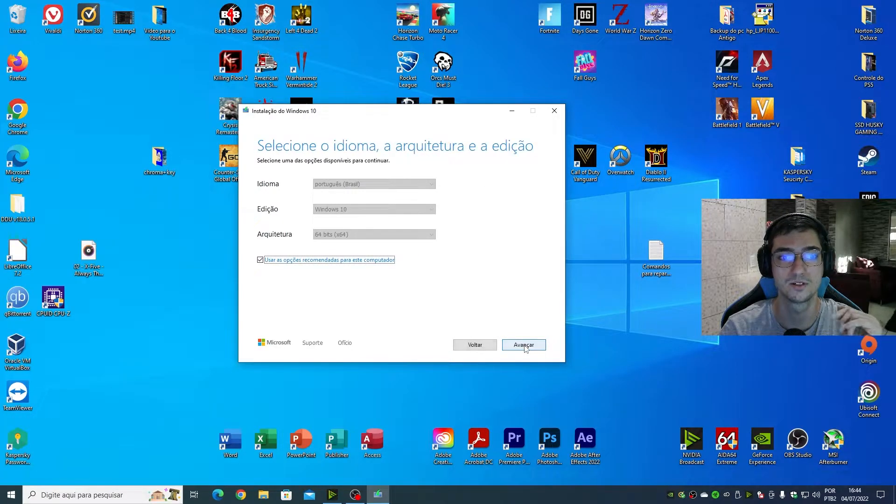
- Review the dropdowns, keeping Portuguese (Brazil), Windows 10 and 64-bit
left_click(261, 260)
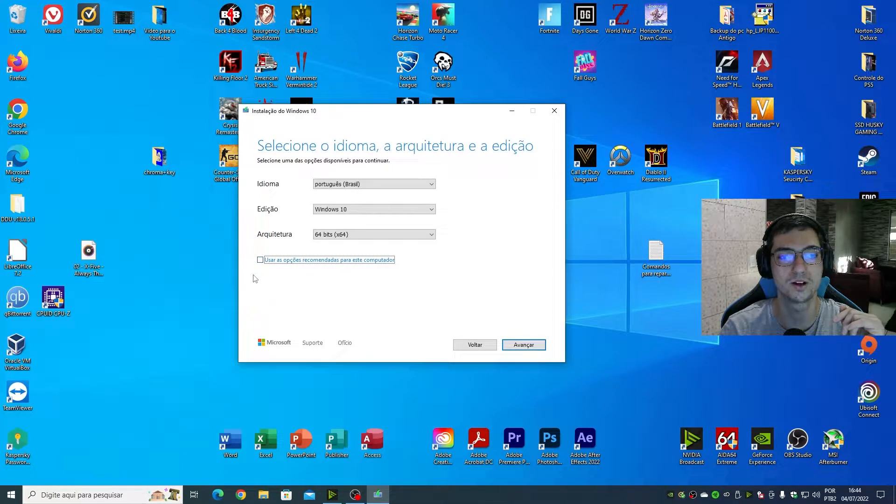
left_click(431, 184)
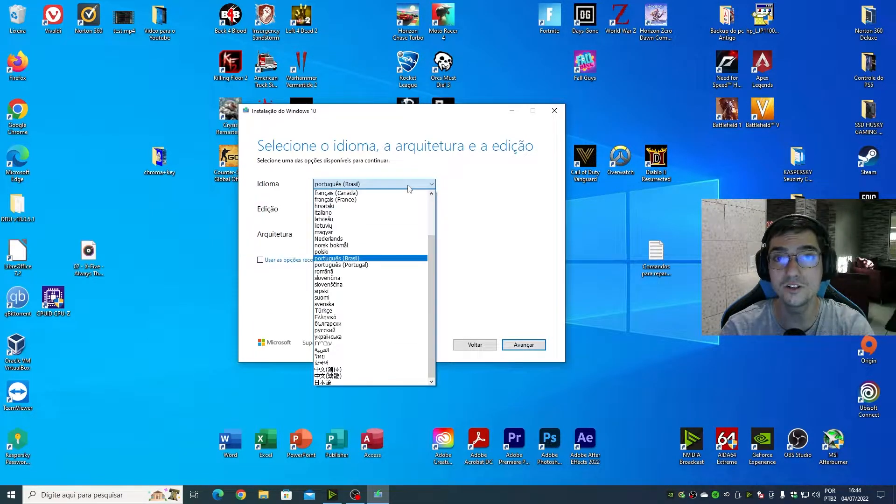
left_click(337, 259)
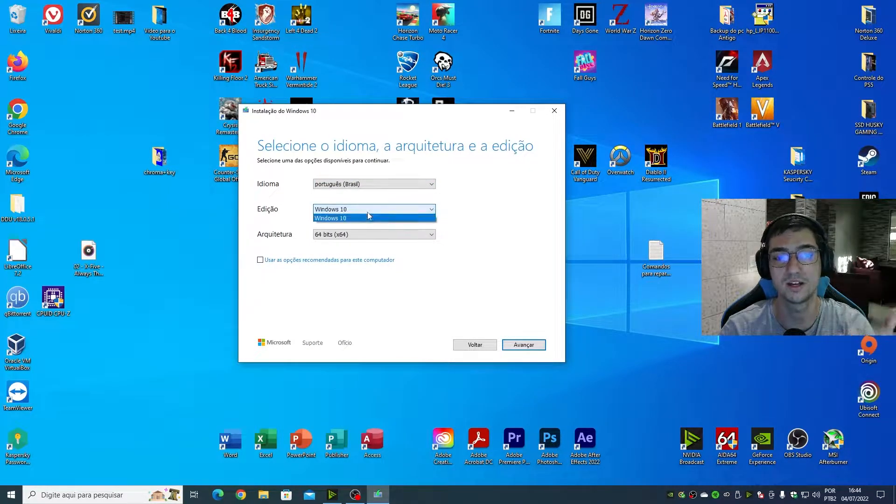
left_click(373, 235)
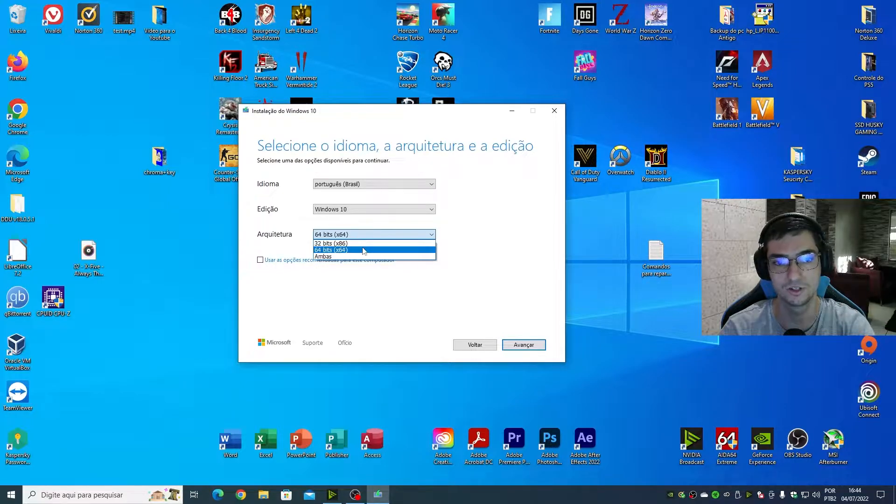
left_click(331, 250)
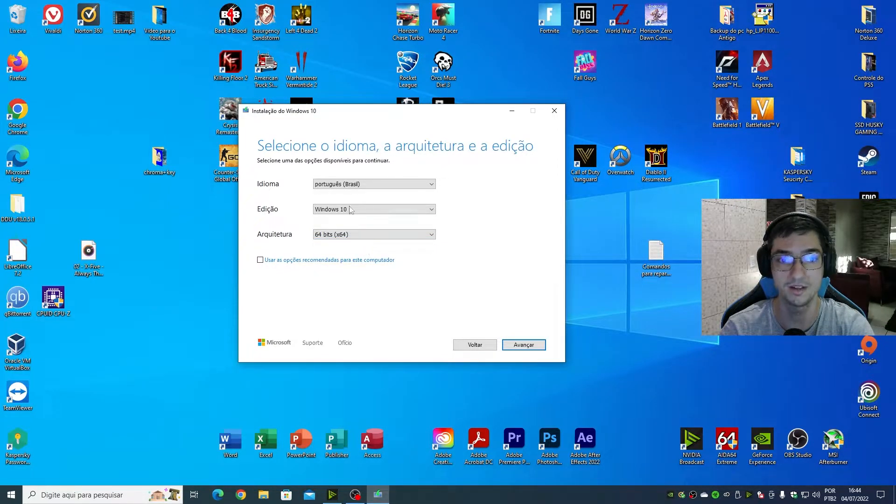
left_click(431, 184)
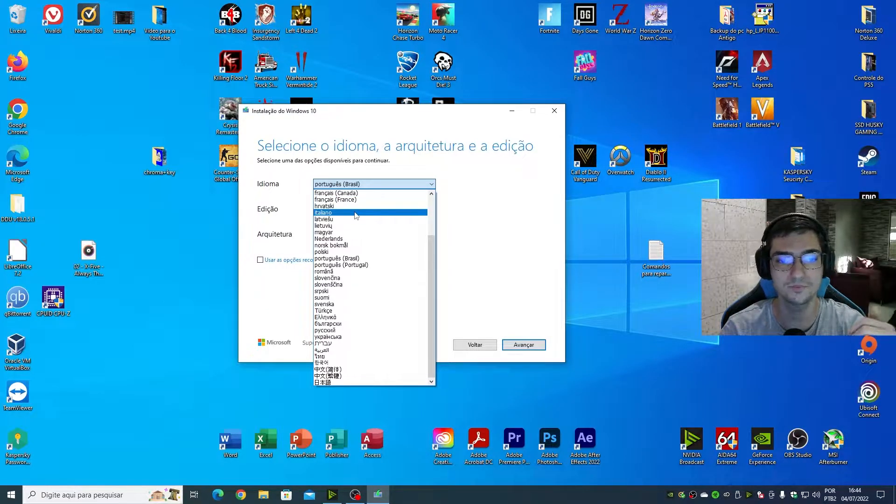
left_click(337, 258)
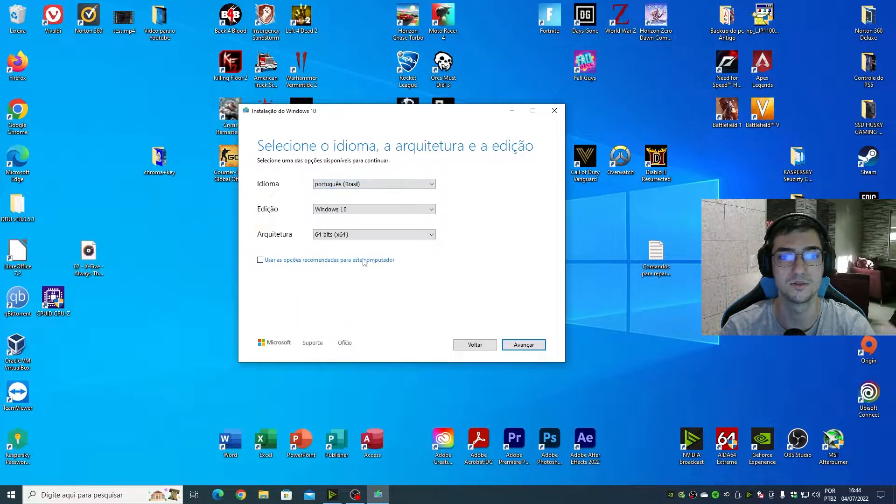
mouse_move(360, 245)
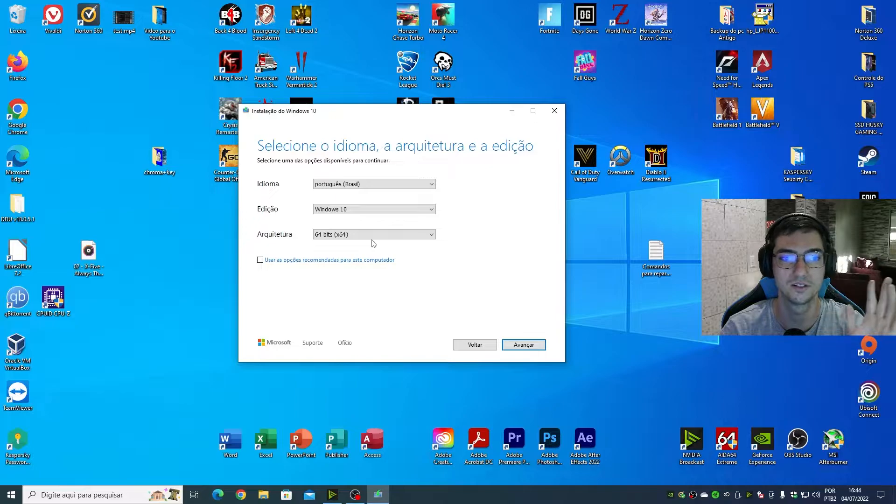
- Leave 'Usar as opções recomendadas' ticked and continue to the media choice
left_click(261, 260)
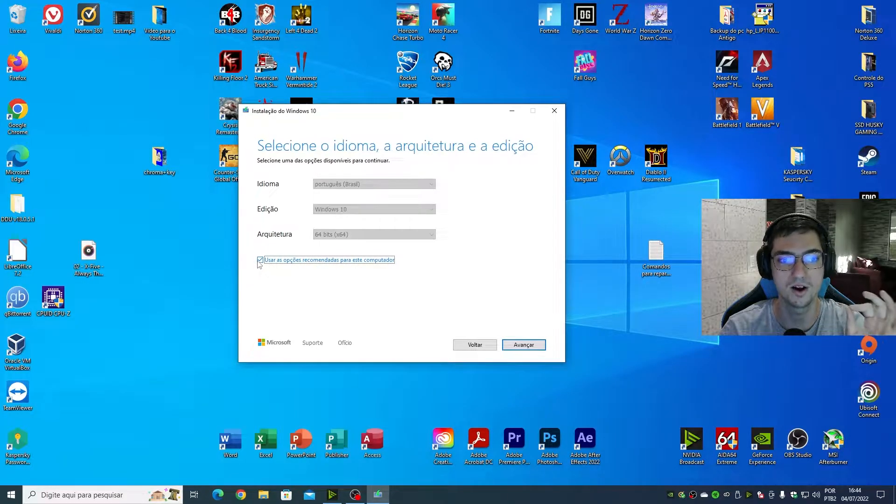
left_click(373, 184)
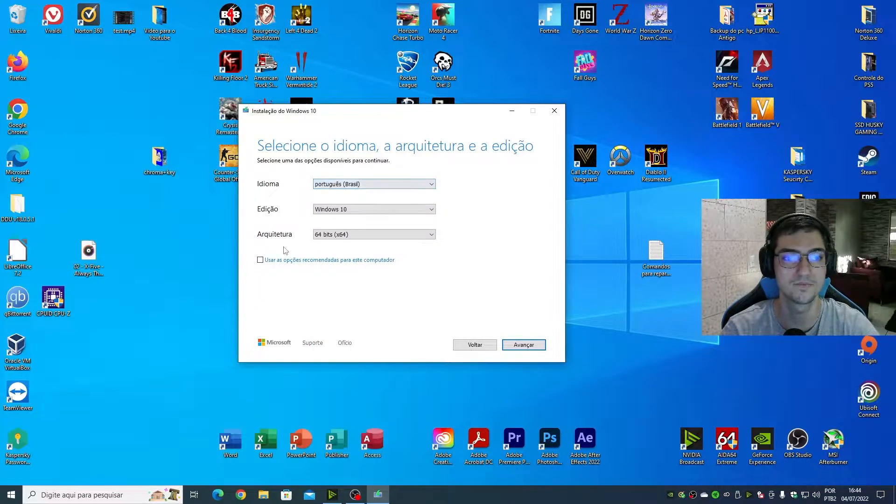
left_click(260, 259)
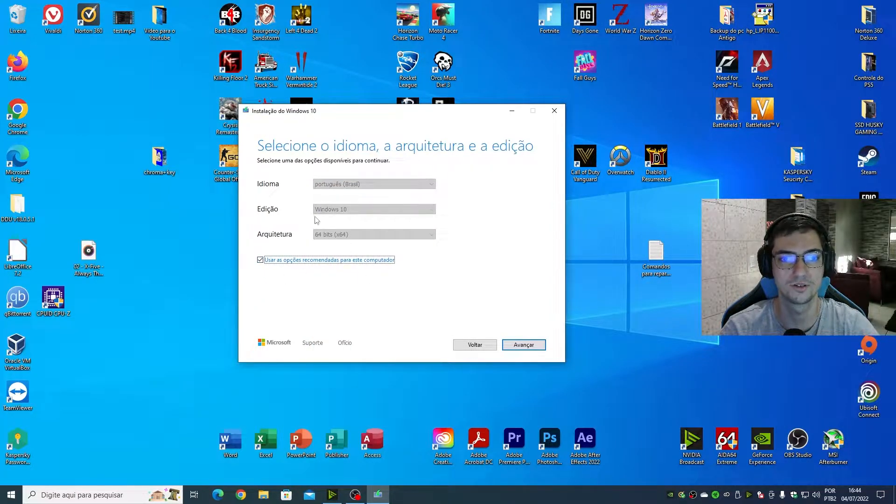
mouse_move(543, 313)
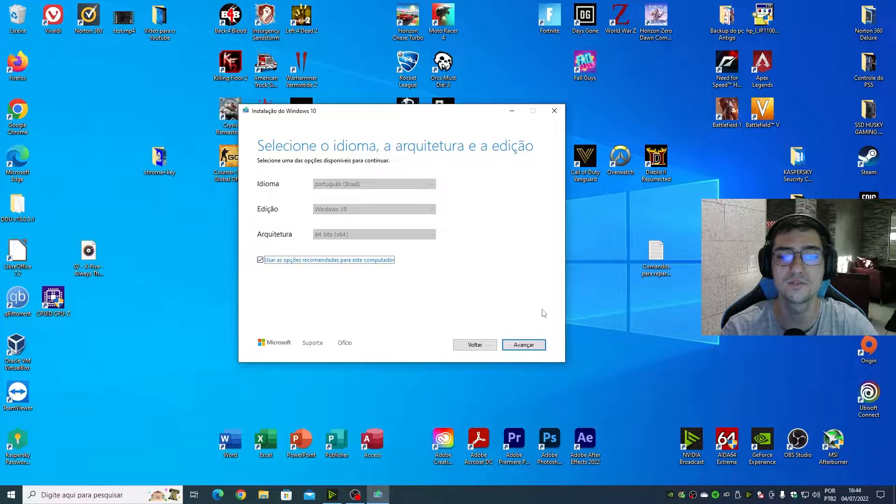
left_click(522, 344)
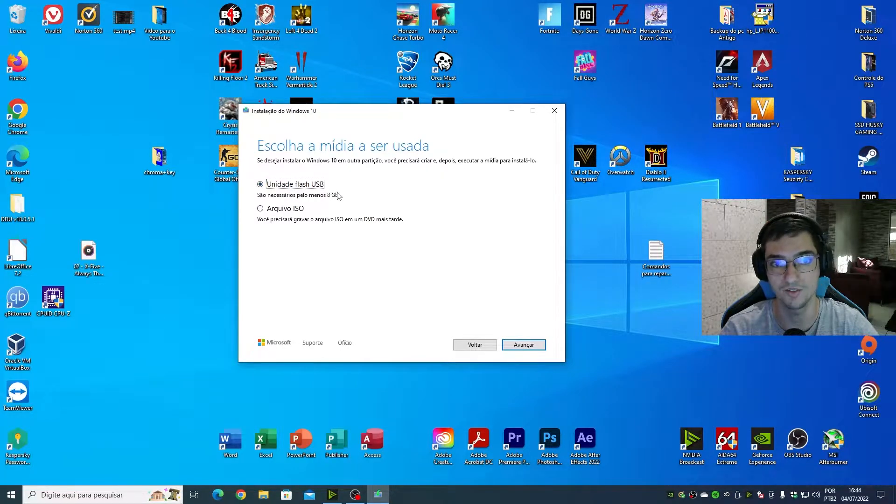
- Select 'Unidade flash USB', pick removable drive F: and start the Windows 10 download
left_click(261, 208)
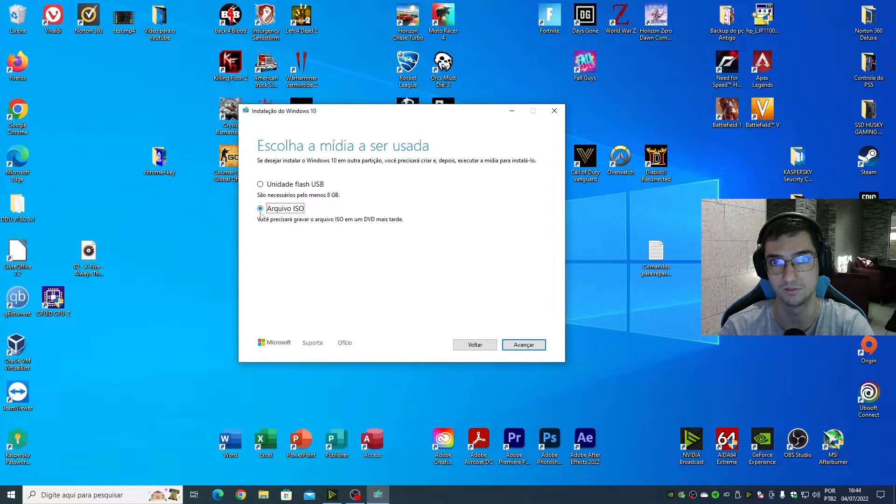
left_click(260, 184)
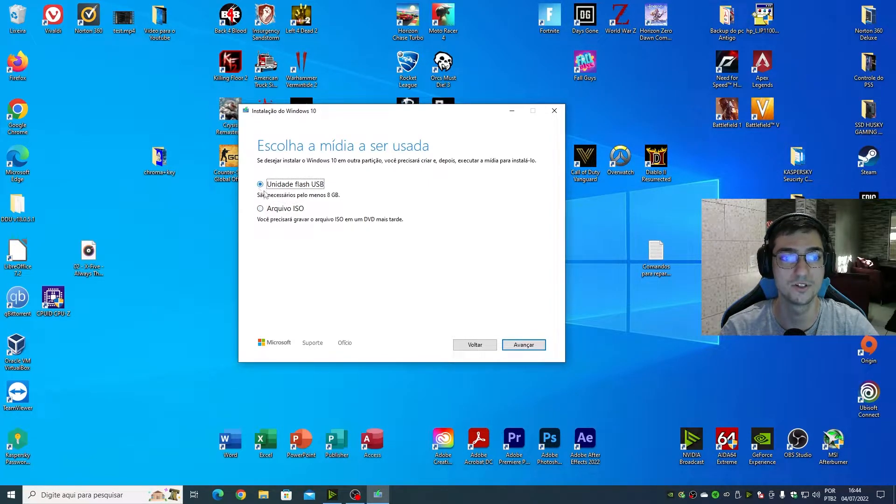
mouse_move(385, 259)
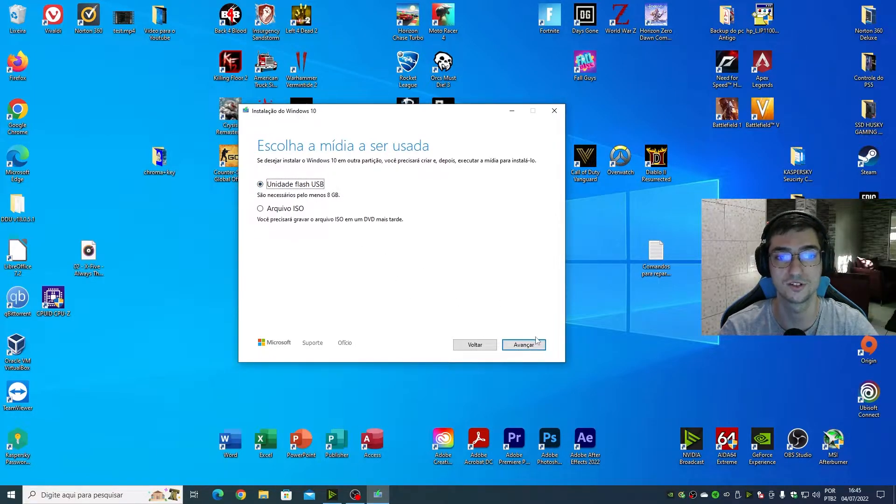
left_click(522, 344)
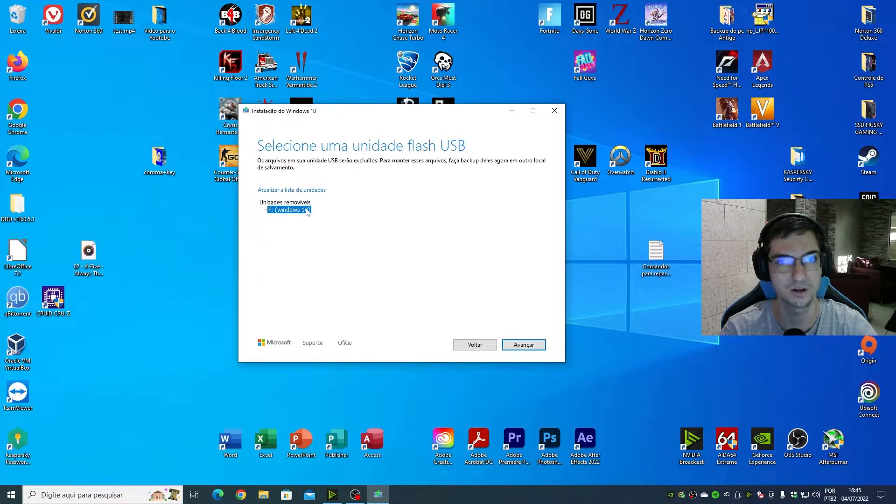
left_click(523, 345)
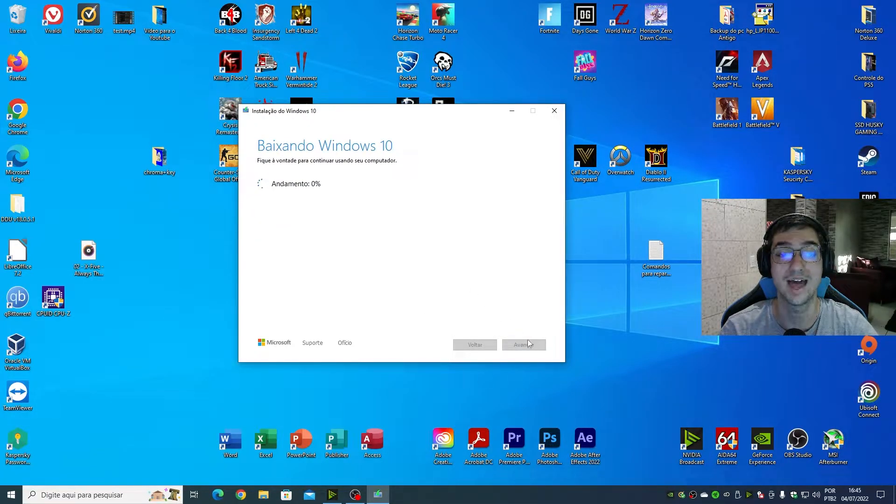
mouse_move(334, 178)
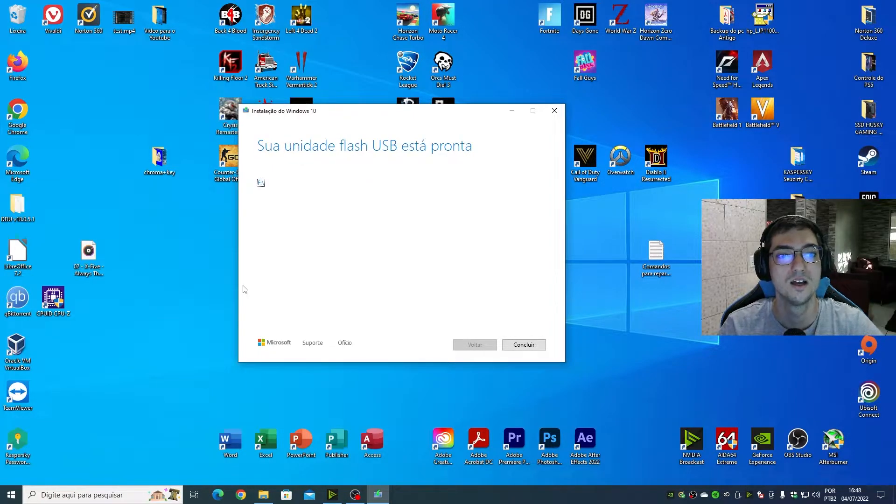
mouse_move(284, 239)
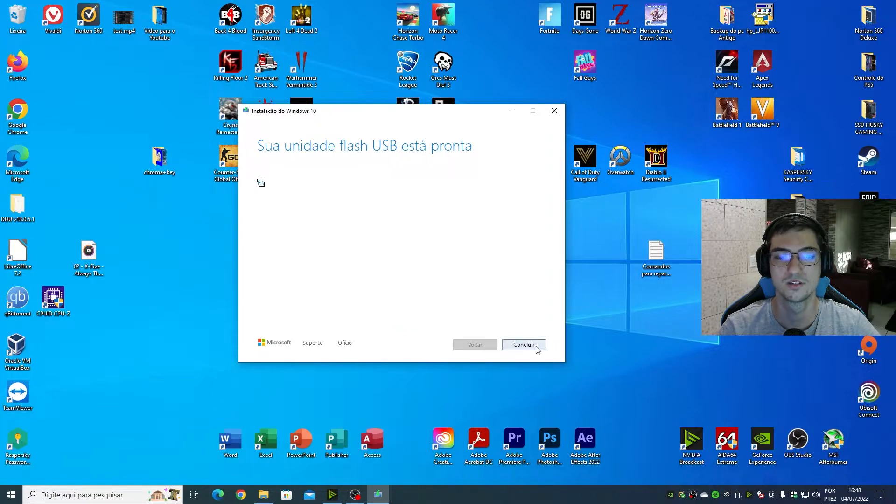
- Close the Media Creation Tool with Concluir now that the USB drive is ready
left_click(522, 345)
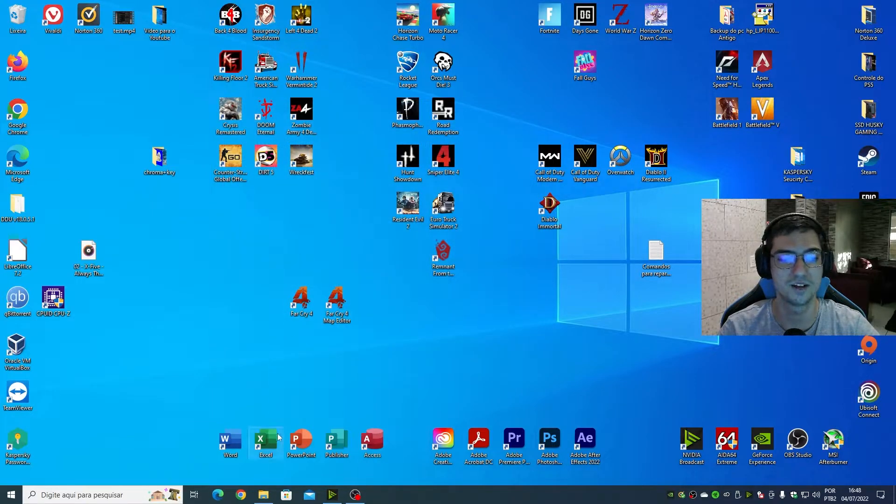
- Show this computer's drives and check ESD-USB (F:) has 27.8 GB free of 31.9 GB
left_click(263, 495)
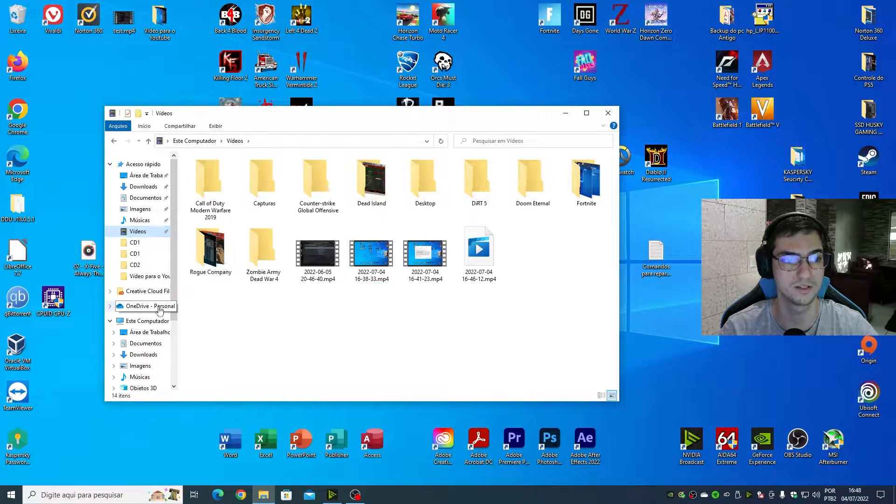
left_click(146, 320)
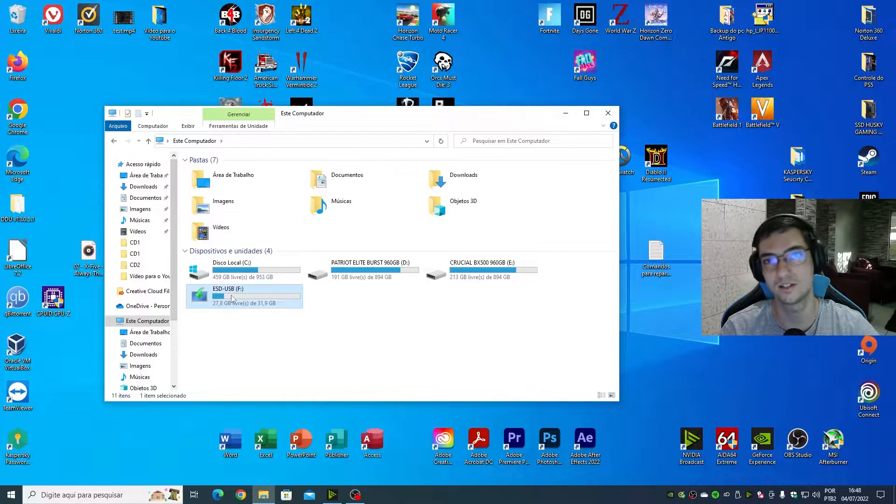
mouse_move(235, 296)
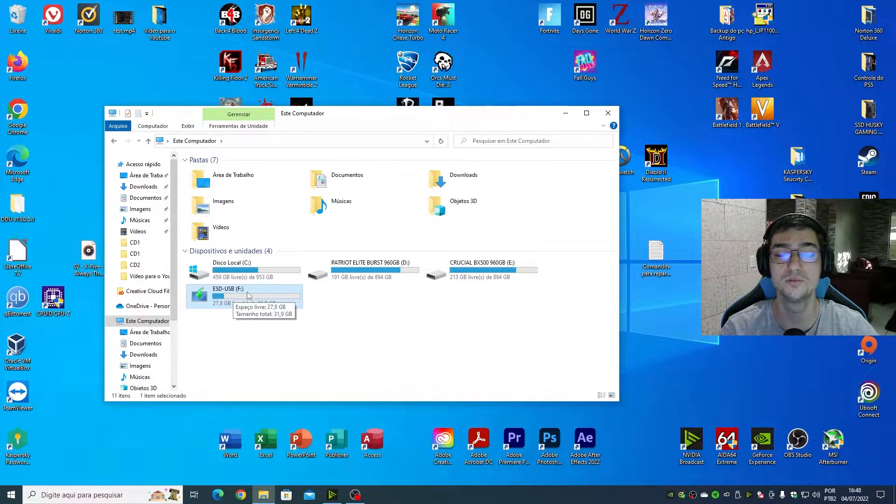
left_click(274, 331)
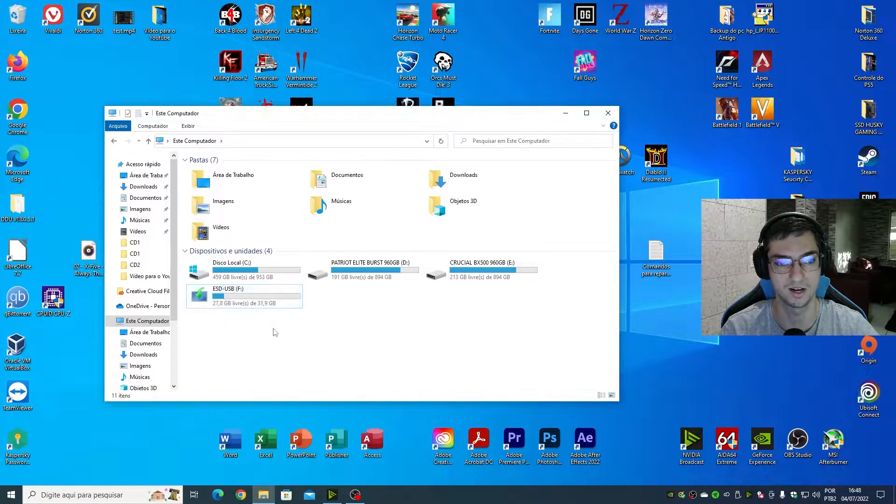
double_click(228, 288)
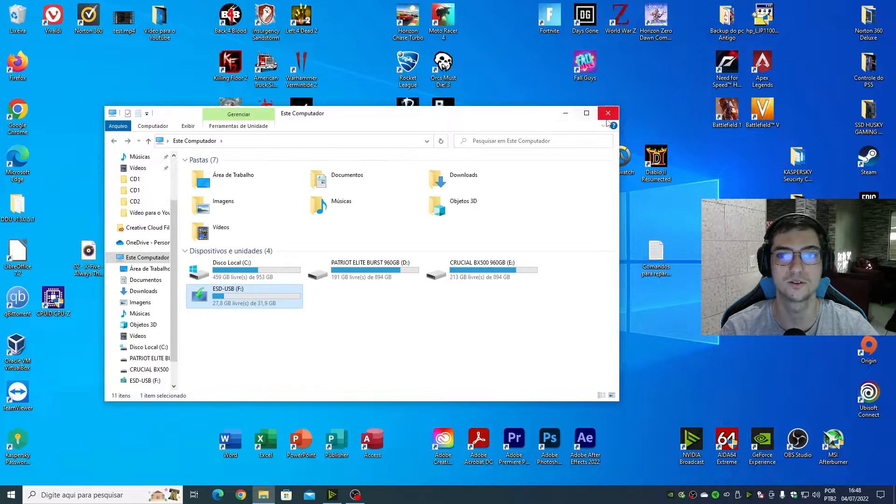
- Close File Explorer, leaving the Windows desktop clear
left_click(607, 113)
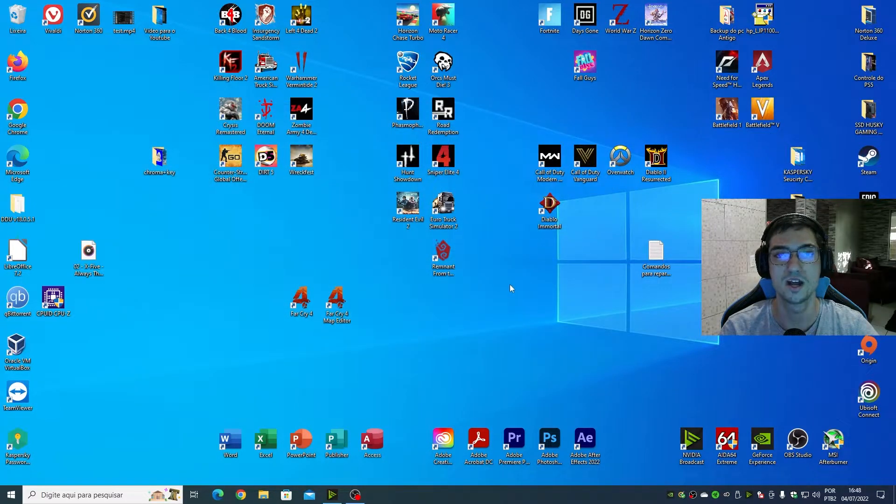
mouse_move(530, 277)
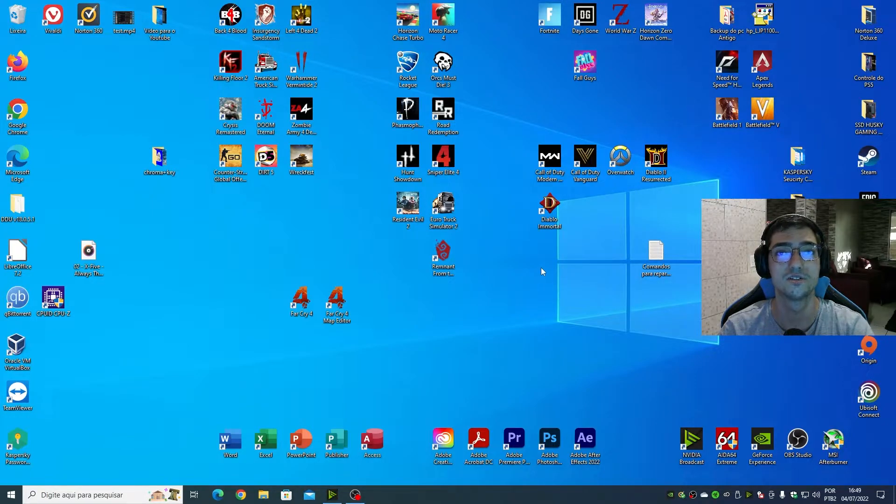
mouse_move(535, 263)
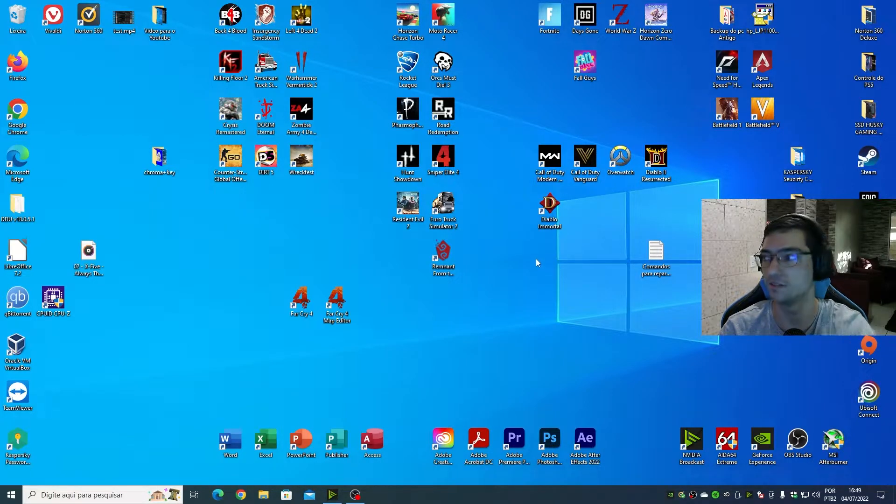
mouse_move(531, 275)
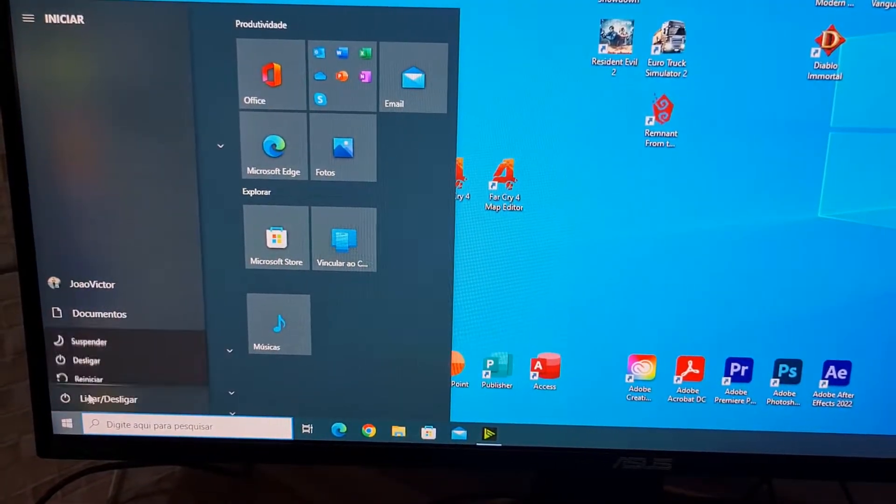
- Restart the computer via Ligar/Desligar > Reiniciar, choosing 'Reiniciar mesmo assim'
left_click(89, 378)
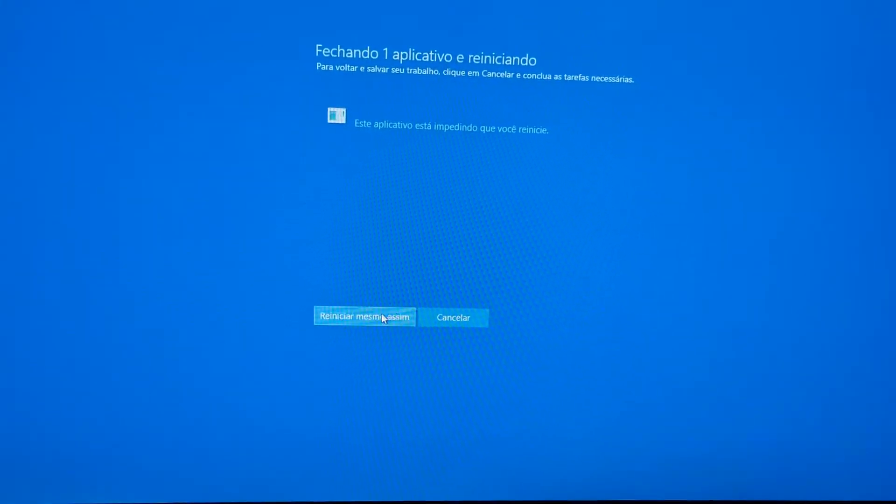
left_click(365, 316)
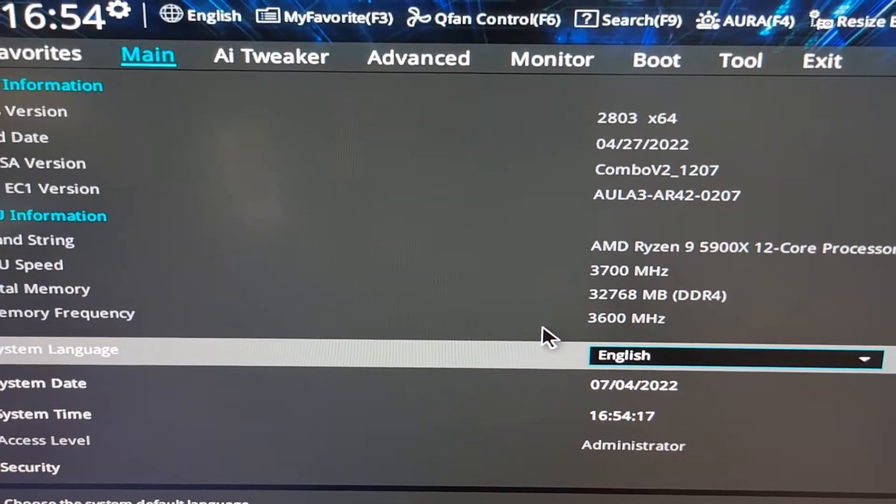
- Switch from the Monitor readings to the Boot settings with priorities and Boot Override
left_click(418, 58)
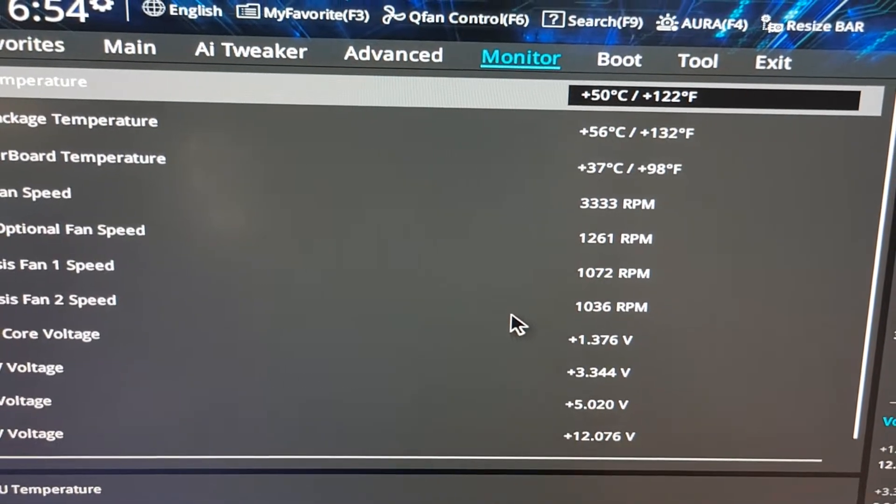
left_click(611, 41)
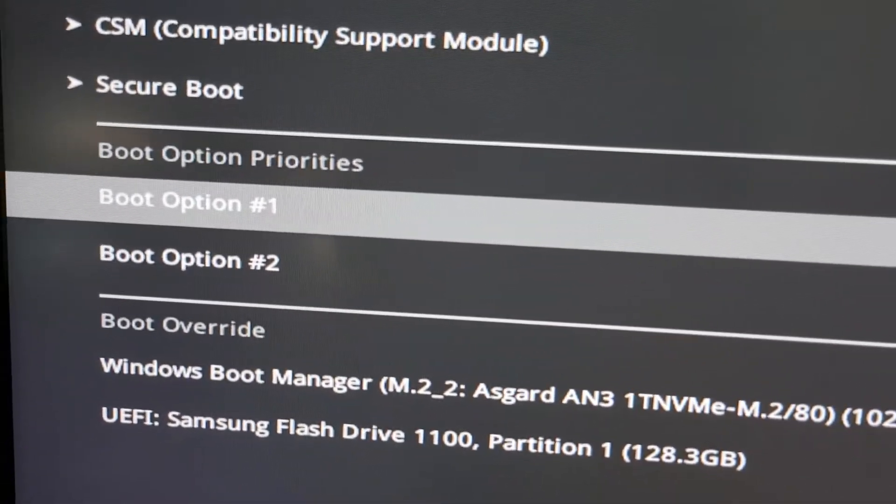
- From the Exit tab, choose Save Changes & Reset and confirm with Ok
scroll("up", 3)
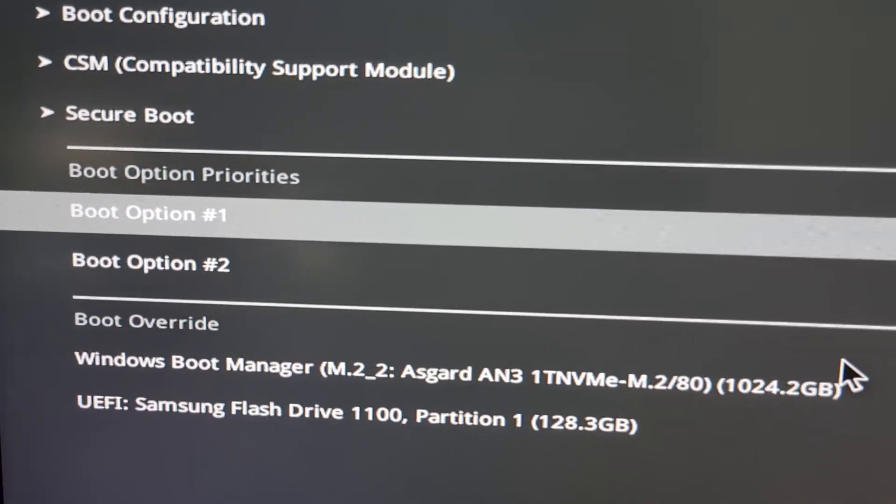
left_click(147, 212)
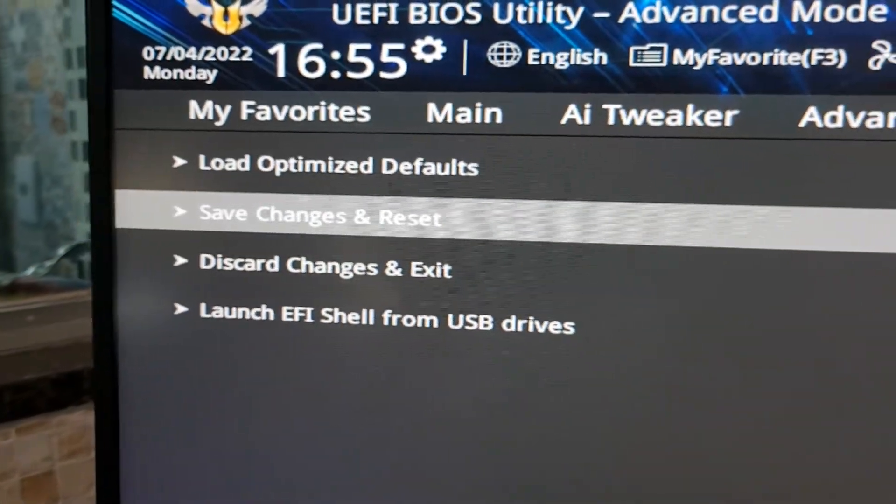
left_click(319, 215)
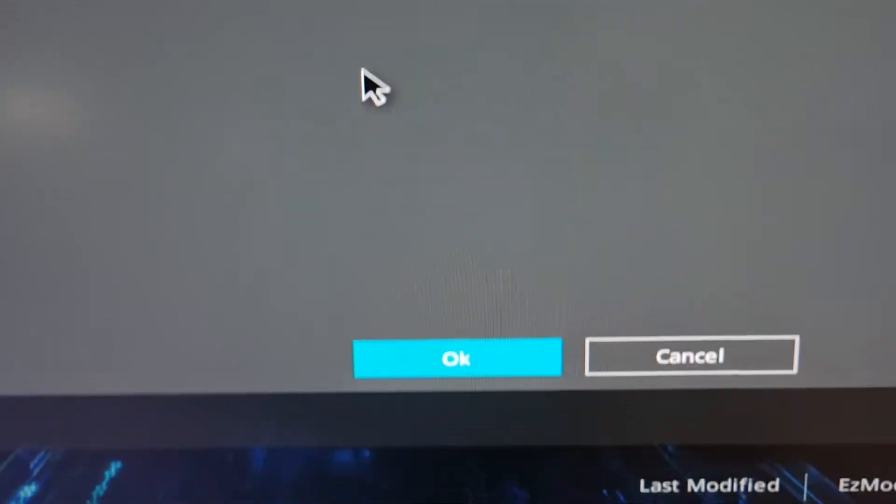
left_click(457, 357)
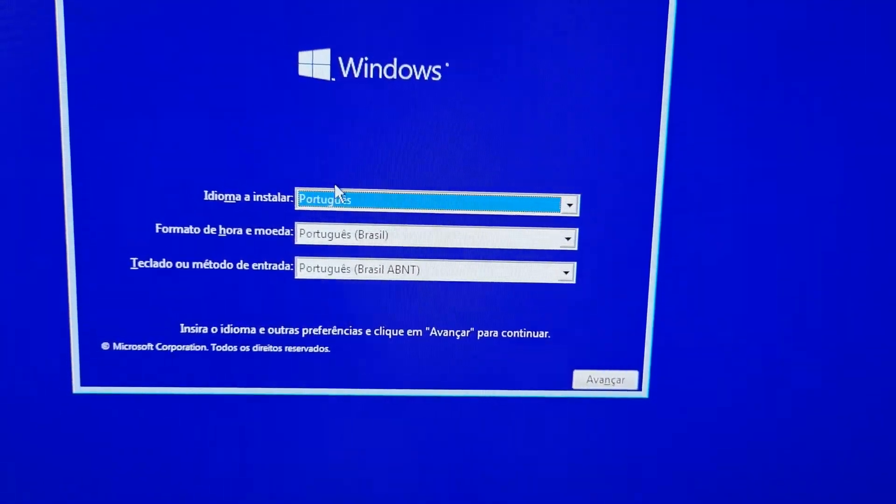
- Keep Português, choose Português (Brasil) format and Brasil ABNT2 keyboard, then continue with Avançar
left_click(565, 204)
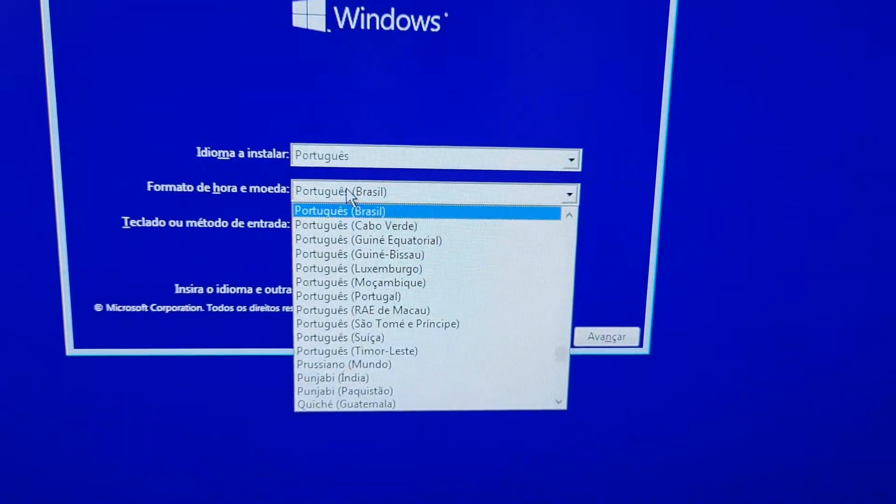
left_click(340, 210)
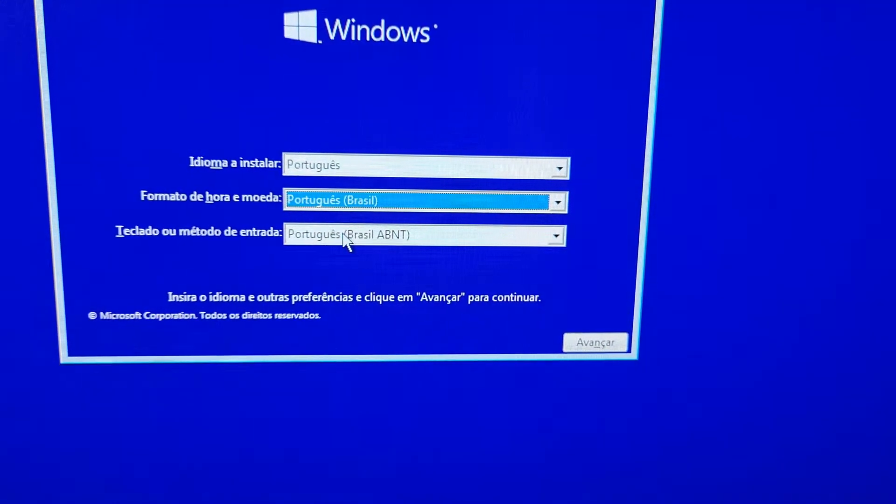
left_click(553, 236)
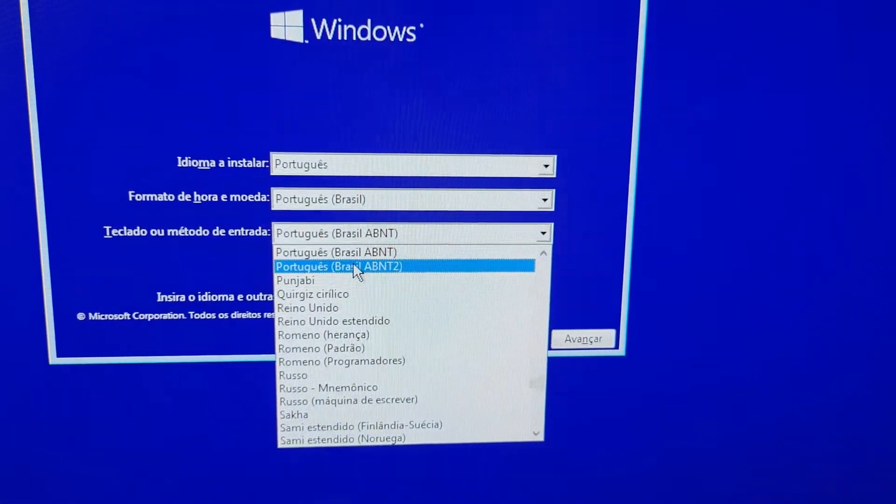
left_click(339, 267)
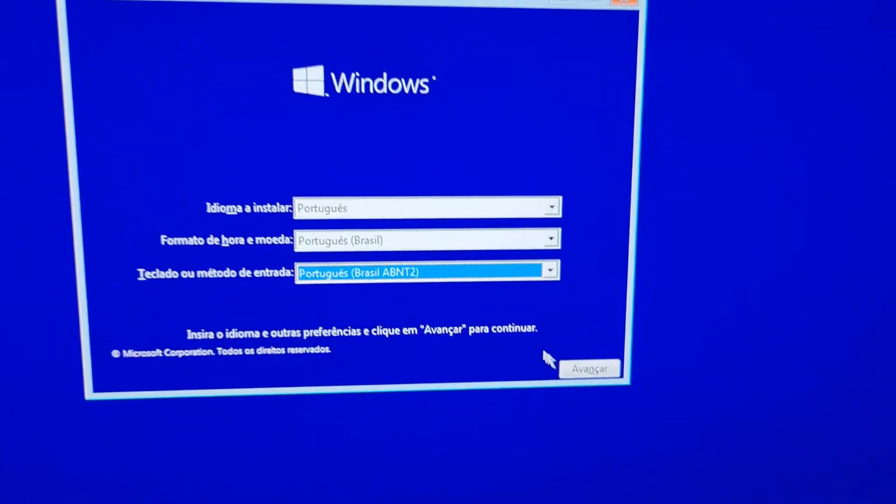
left_click(589, 368)
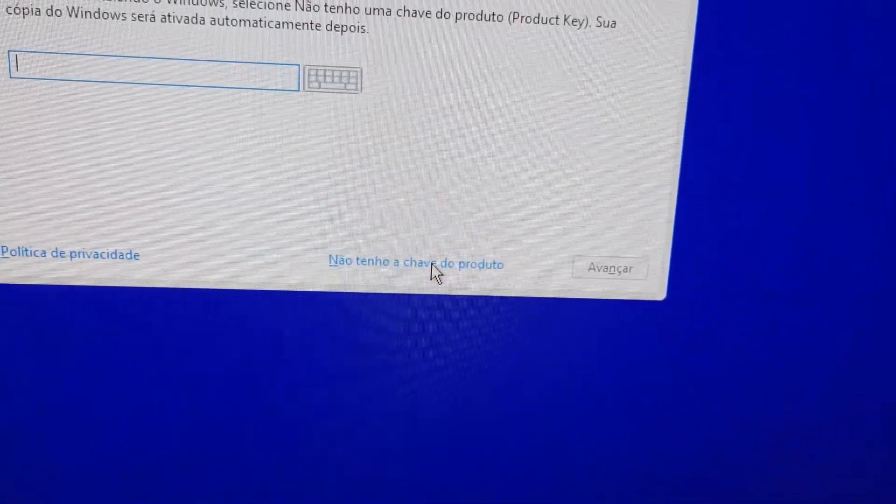
- Skip the product key with 'Não tenho a chave do produto' and select Windows 10 Pro
left_click(416, 264)
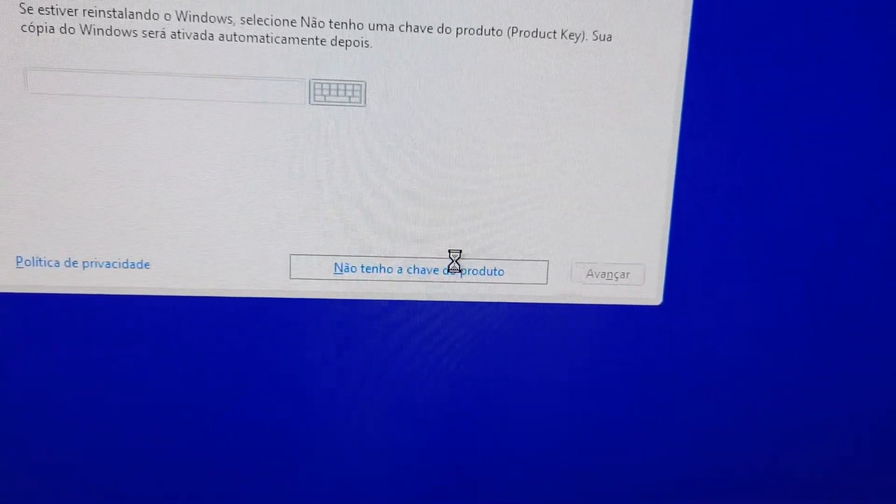
left_click(418, 271)
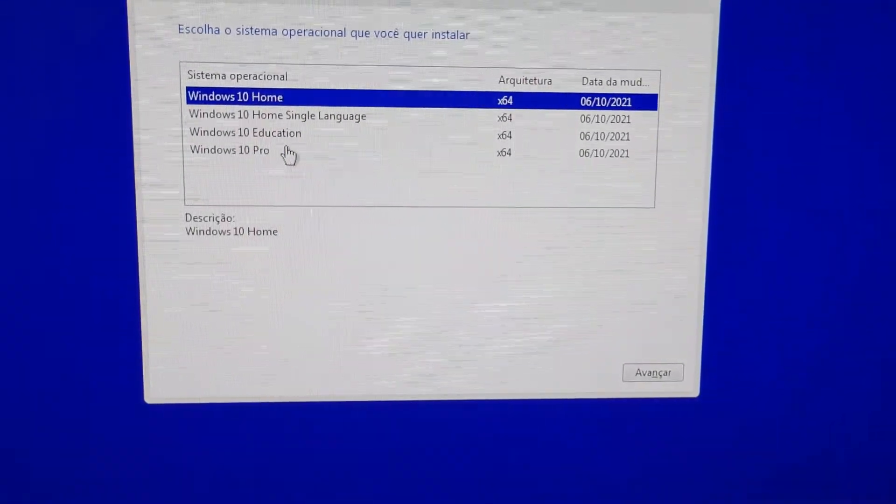
left_click(229, 152)
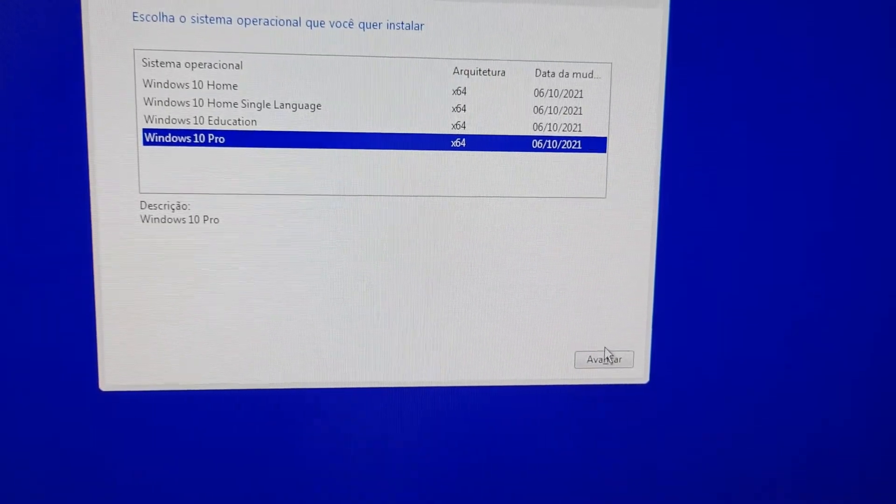
- Continue with Windows 10 Pro, accept the licence terms and advance to the install location
left_click(604, 359)
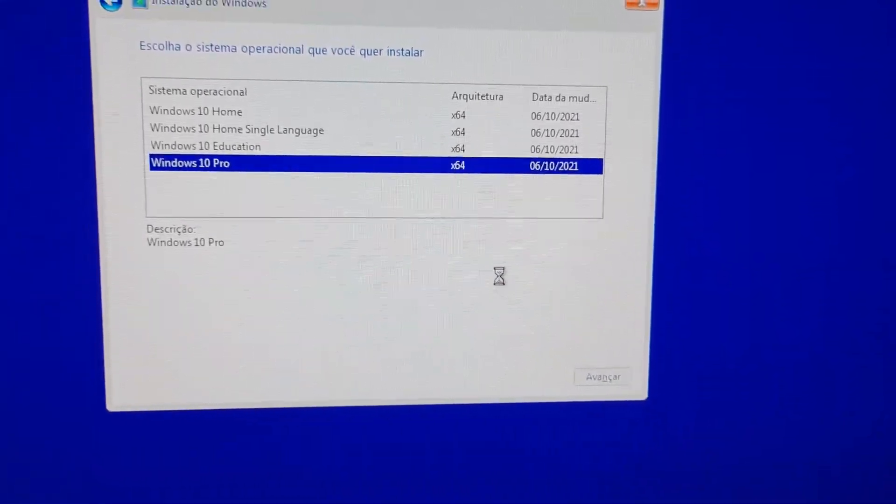
left_click(601, 377)
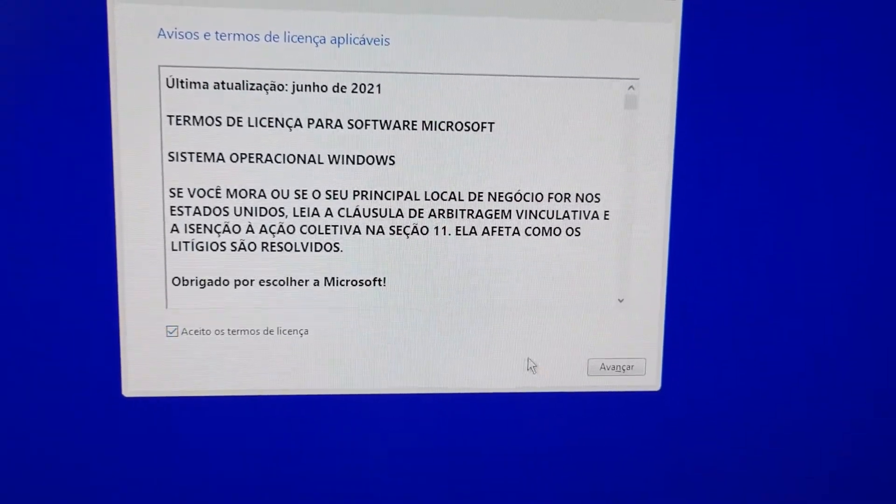
left_click(615, 366)
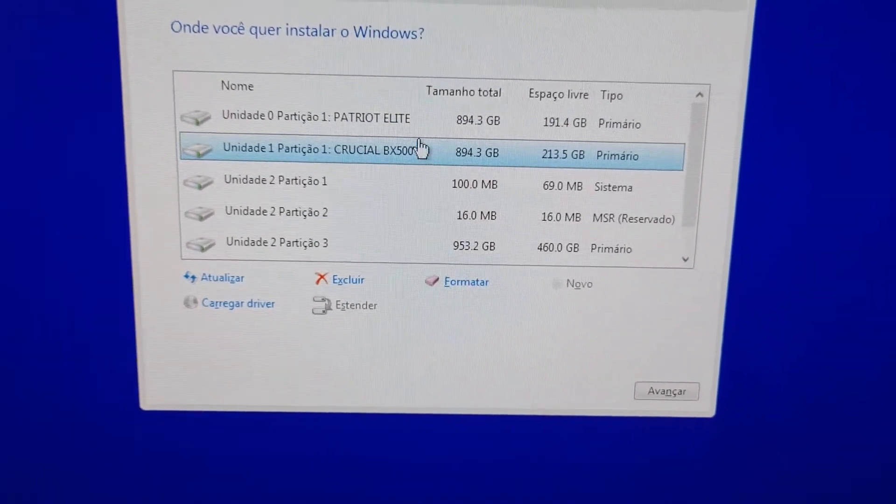
- Browse the install-location list, selecting the PATRIOT ELITE, Drive 2 Partition 1 and CRUCIAL BX500 entries
left_click(296, 119)
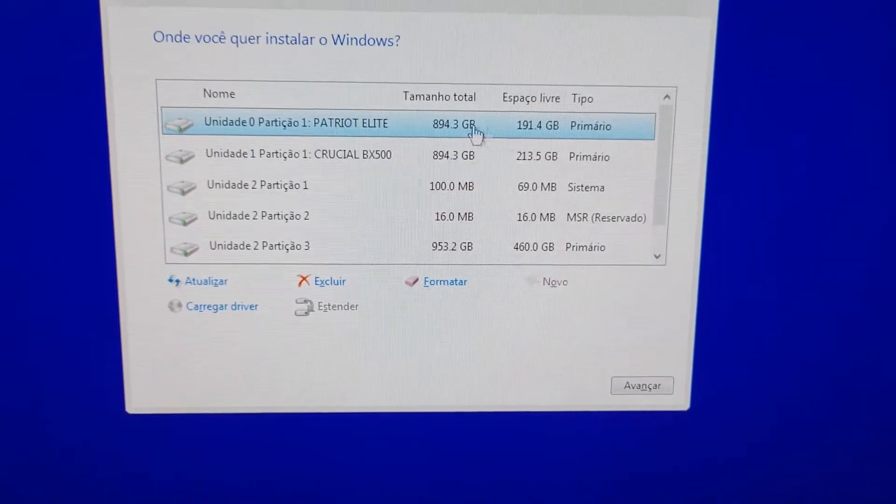
left_click(297, 162)
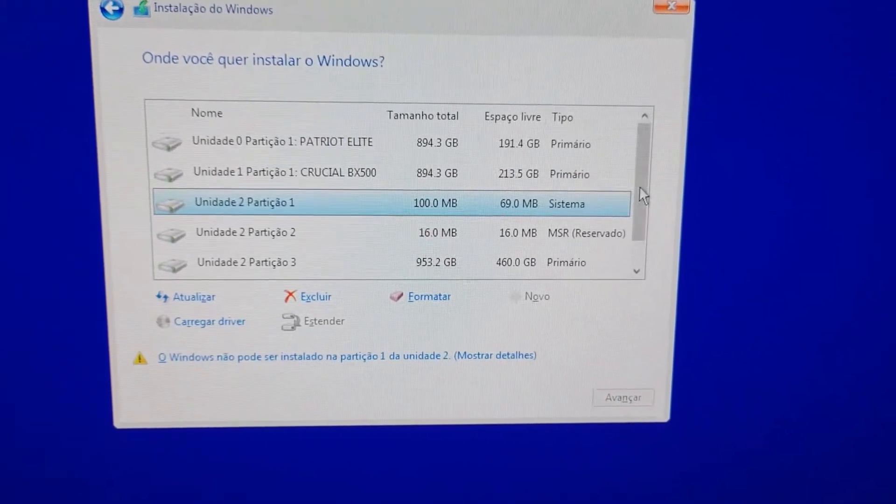
scroll("down", 3)
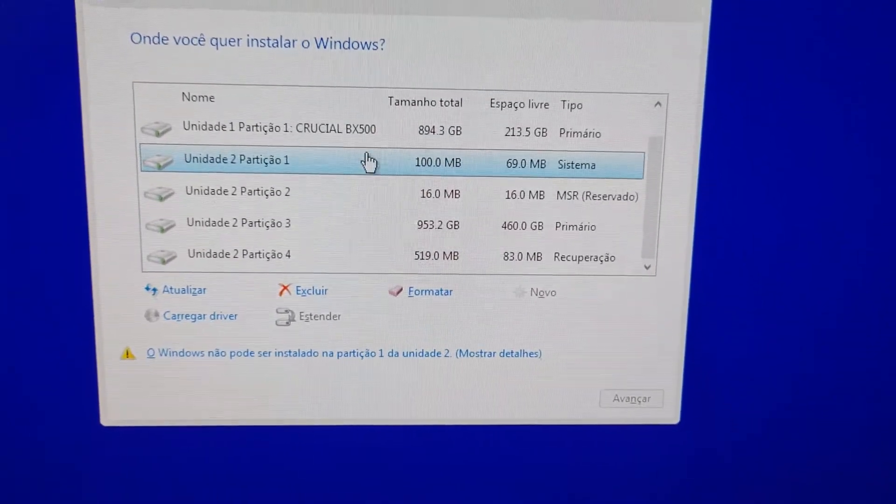
mouse_move(355, 216)
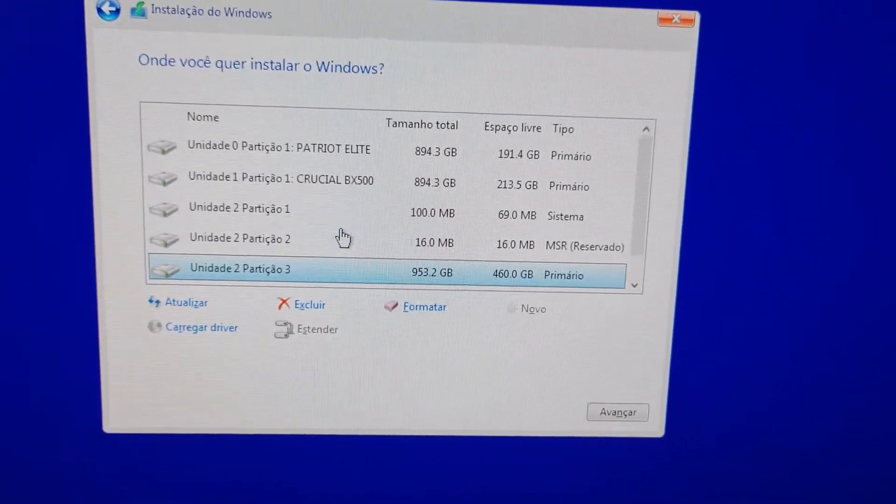
left_click(286, 182)
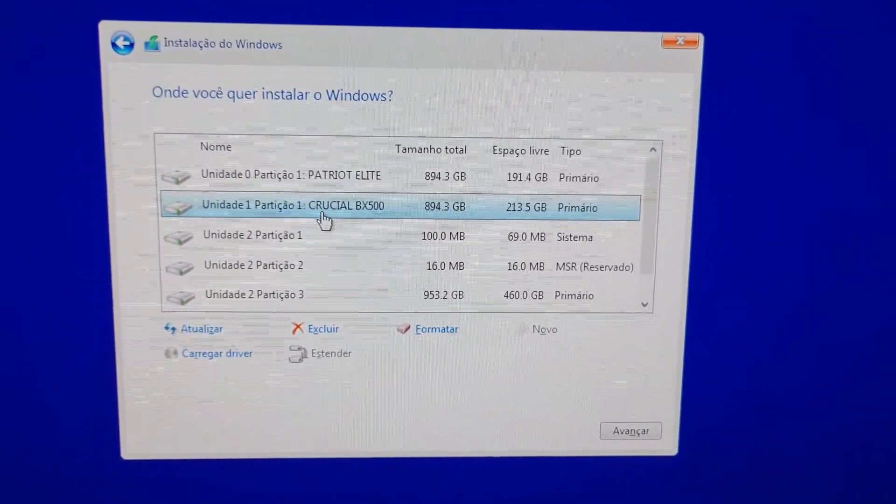
- Select Drive 2's Partition 1, reserved Partition 2 and 953.2 GB Partition 3 in turn, ending on Partition 1
left_click(286, 167)
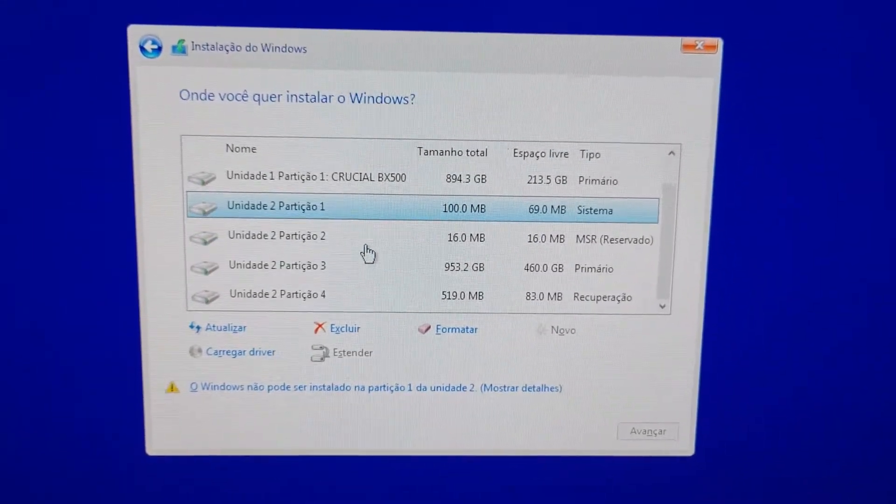
left_click(278, 236)
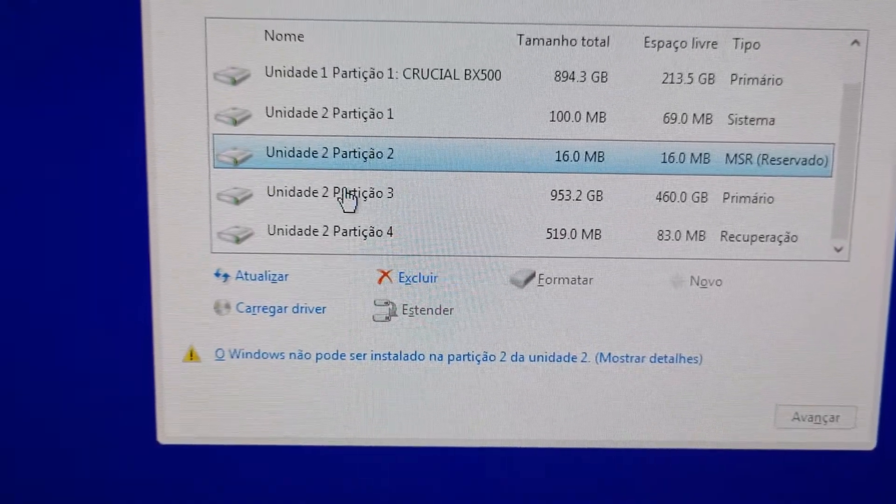
left_click(342, 194)
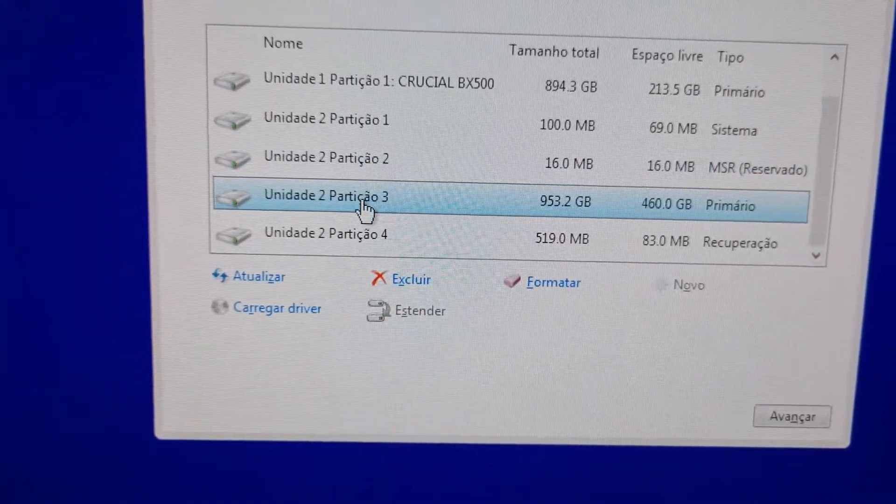
left_click(325, 120)
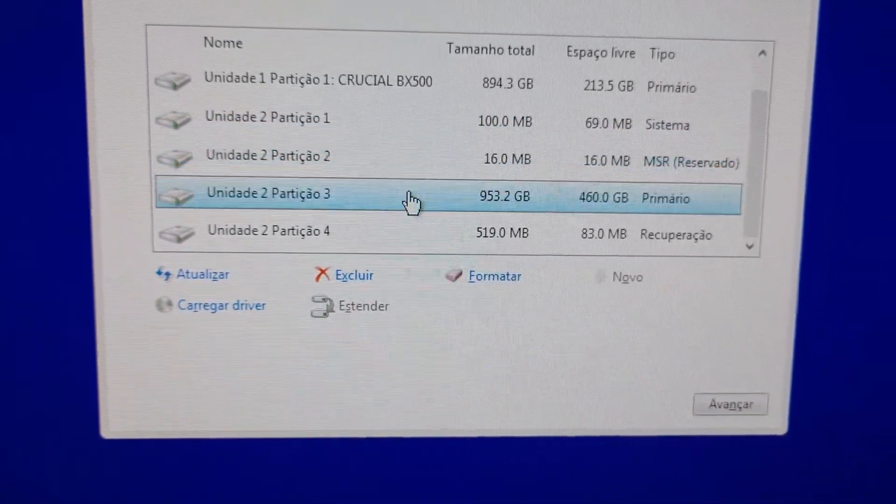
left_click(269, 118)
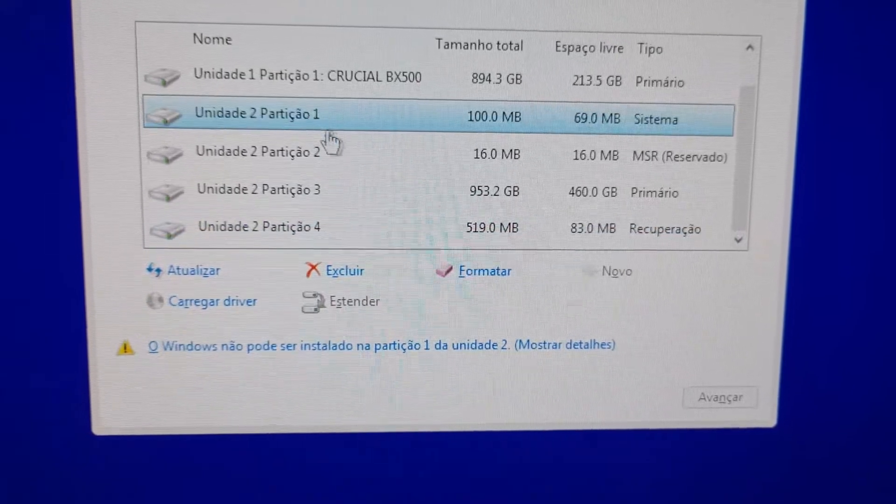